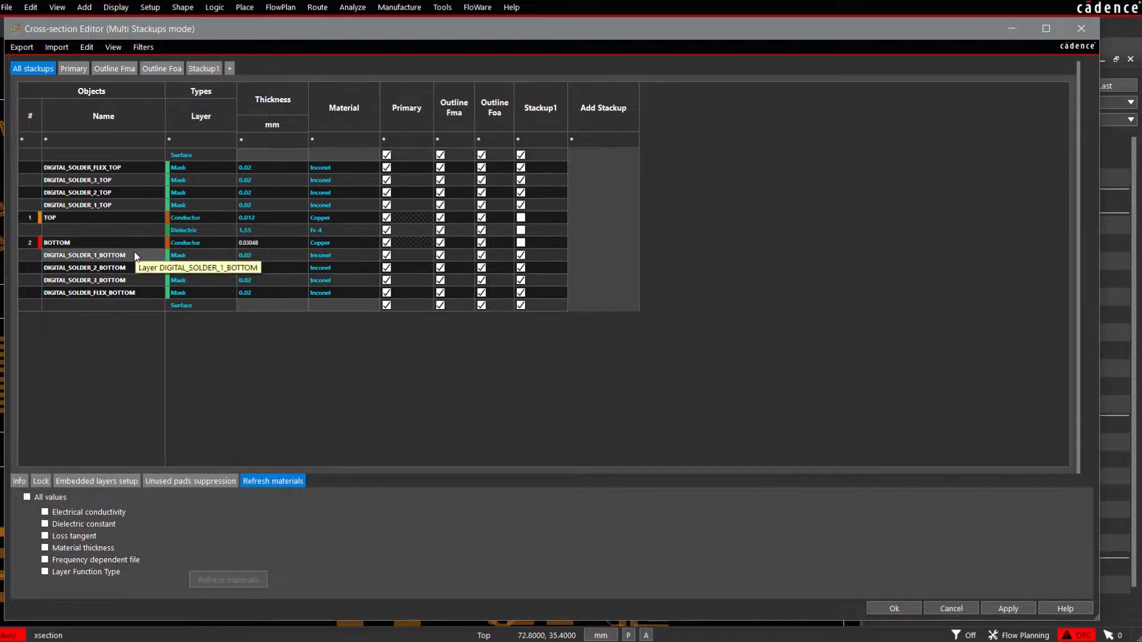
pyautogui.moveTo(137, 243)
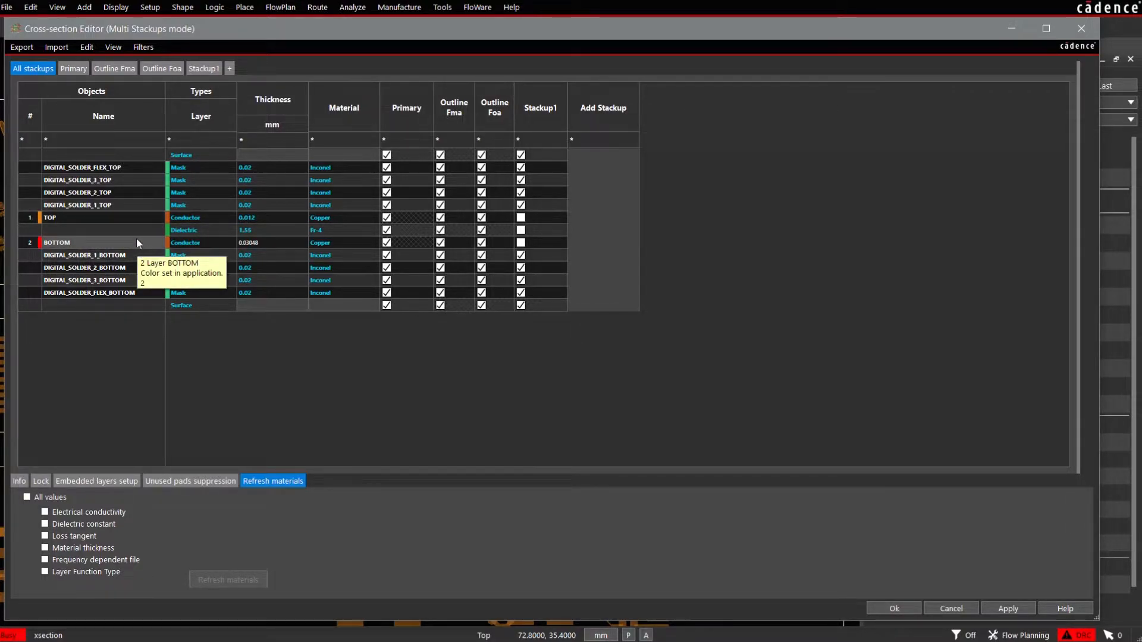
# - Accept the Cross-section stackup so the Digital Soldermask tool can be launched
pyautogui.click(893, 607)
pyautogui.write('flw digmask')
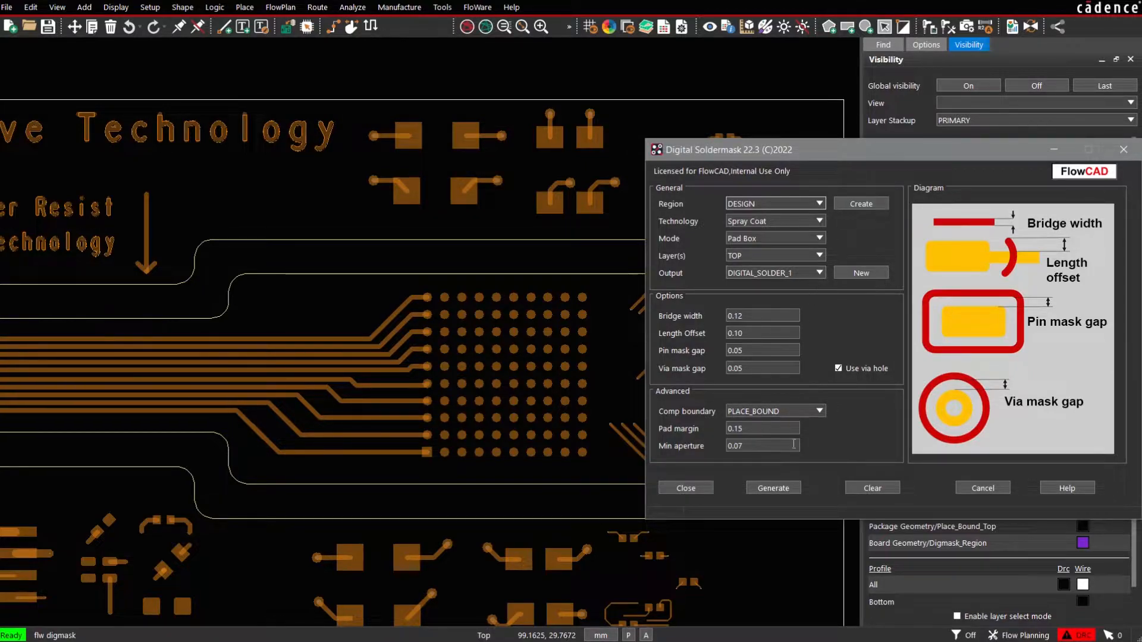
# - Generate pad-box mask openings at 0.15 bridge width and 0.10 pin gap, then clear them
pyautogui.click(772, 488)
pyautogui.write('0.15')
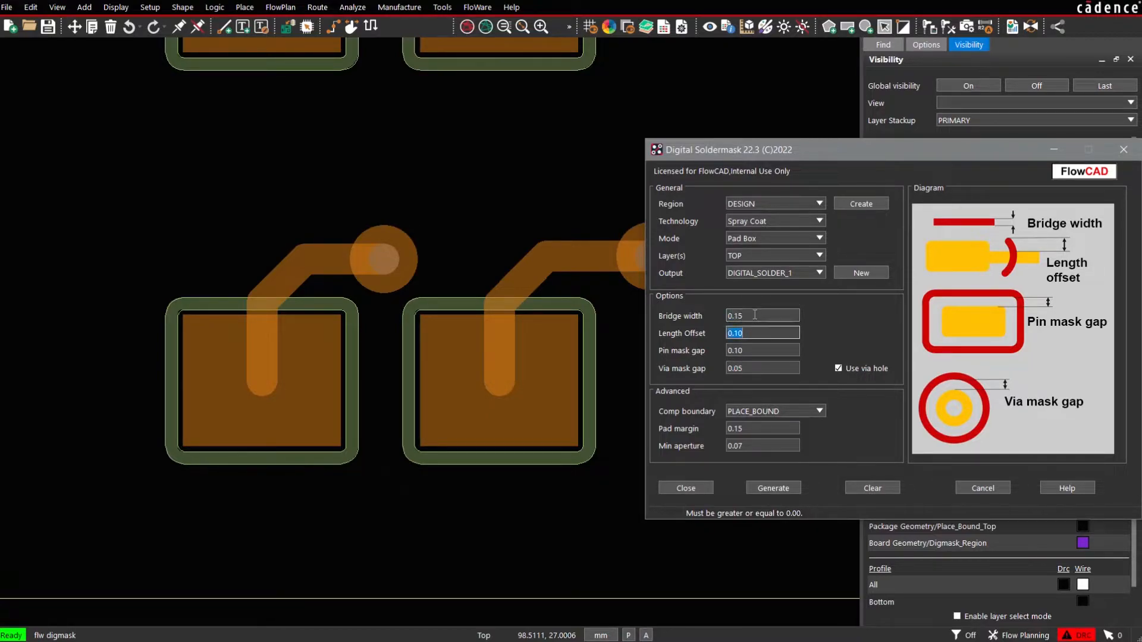
pyautogui.click(772, 488)
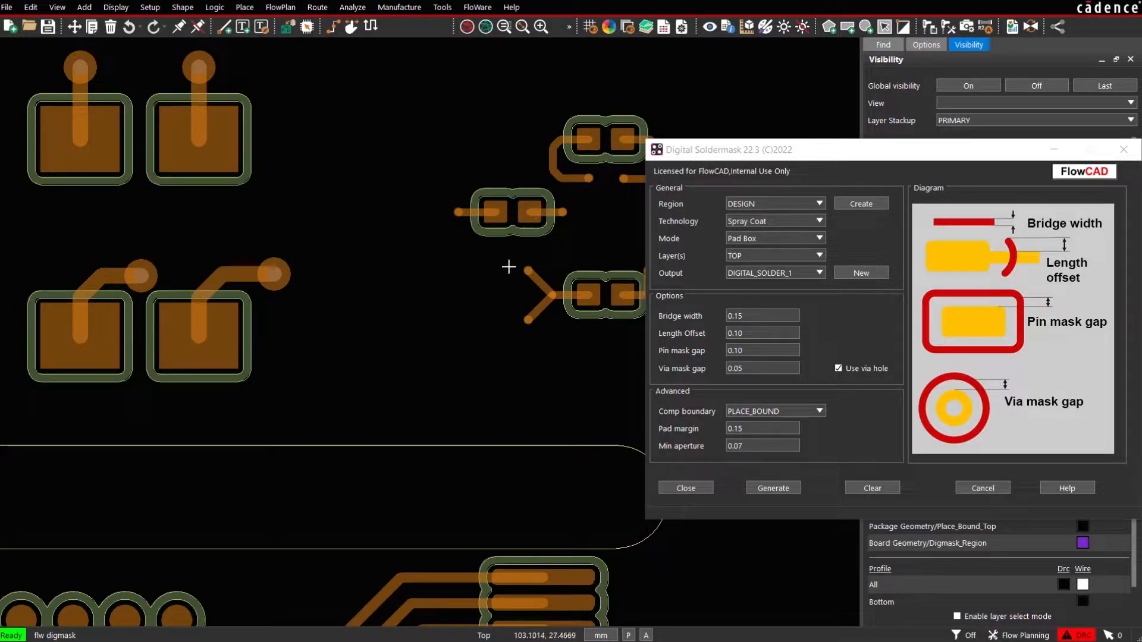
pyautogui.click(870, 488)
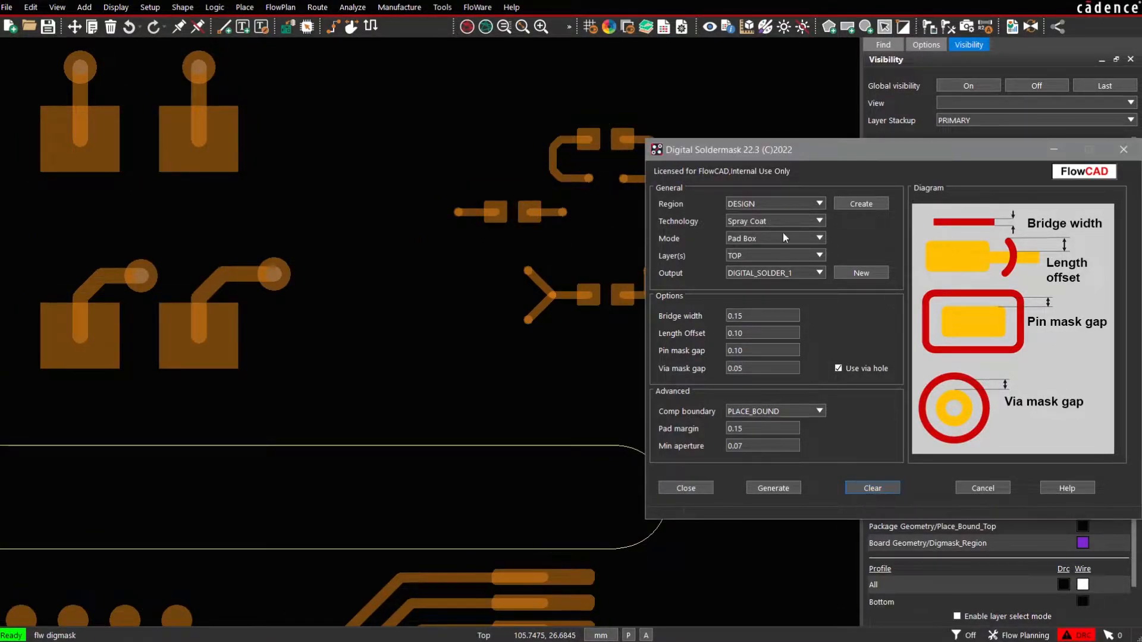
# - Generate component-boundary soldermask, then regenerate it with the pin mask gap reduced to 0.05
pyautogui.click(818, 238)
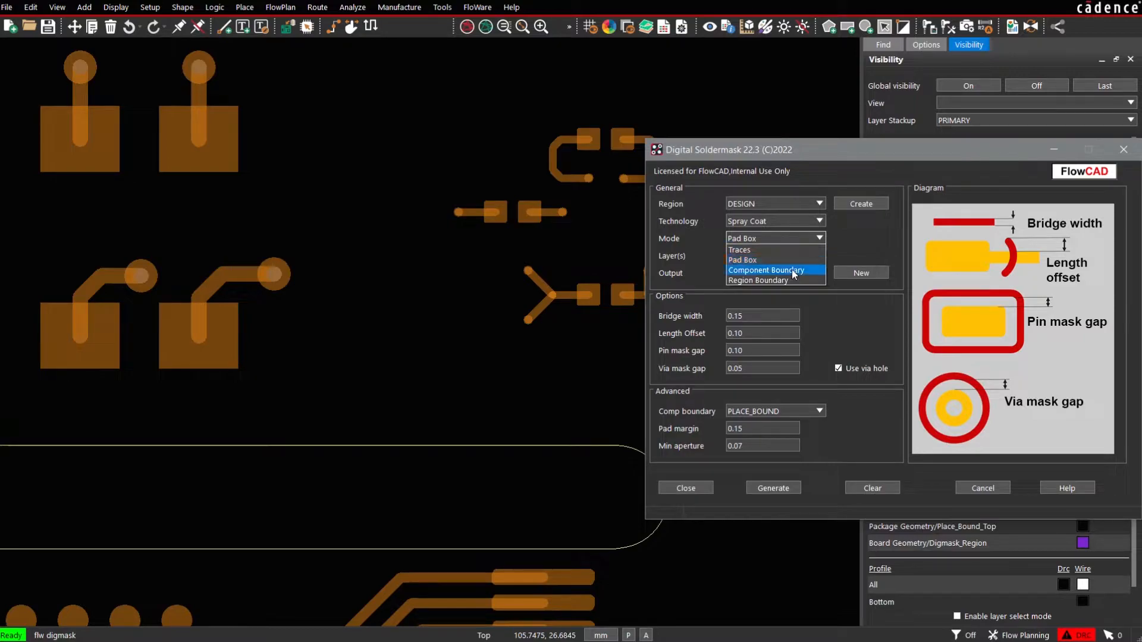
pyautogui.click(765, 270)
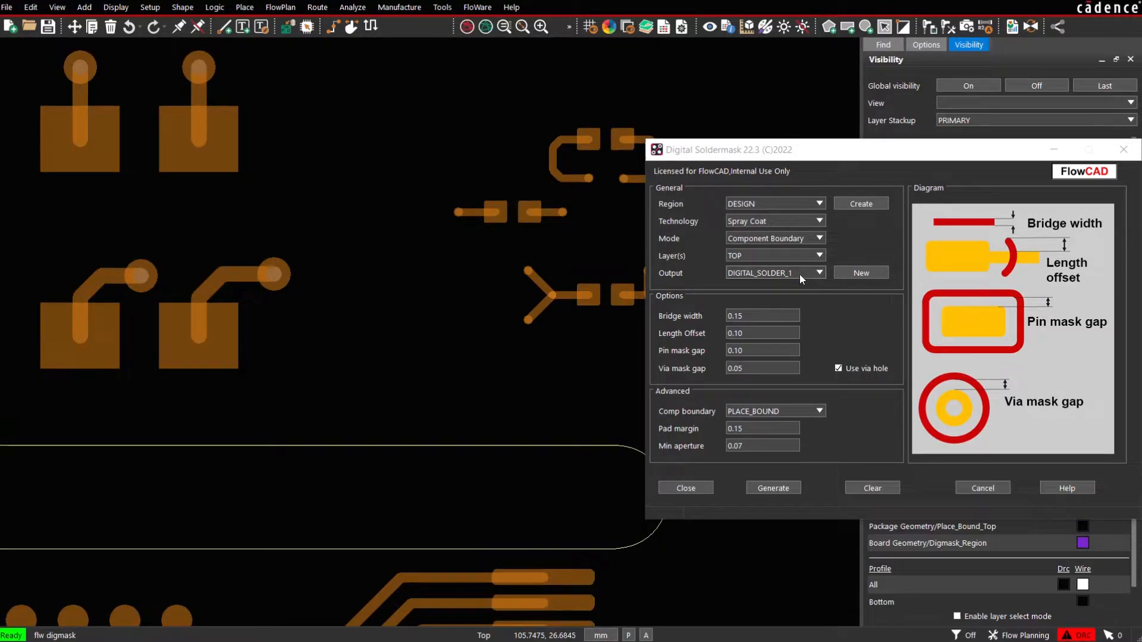
pyautogui.click(772, 487)
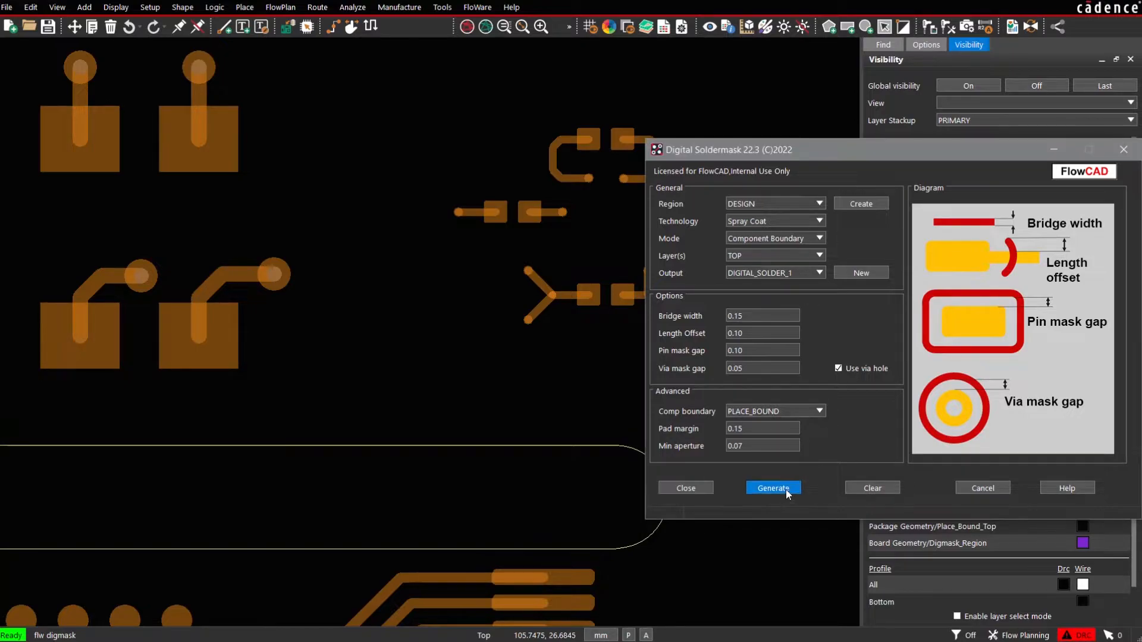
pyautogui.click(772, 488)
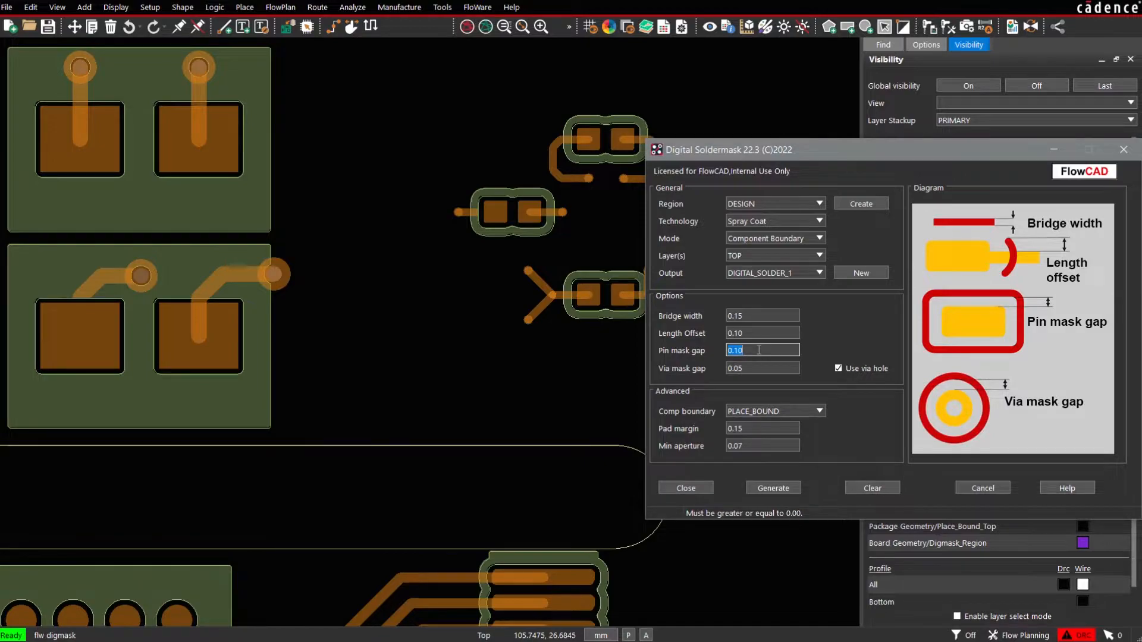
pyautogui.write('0')
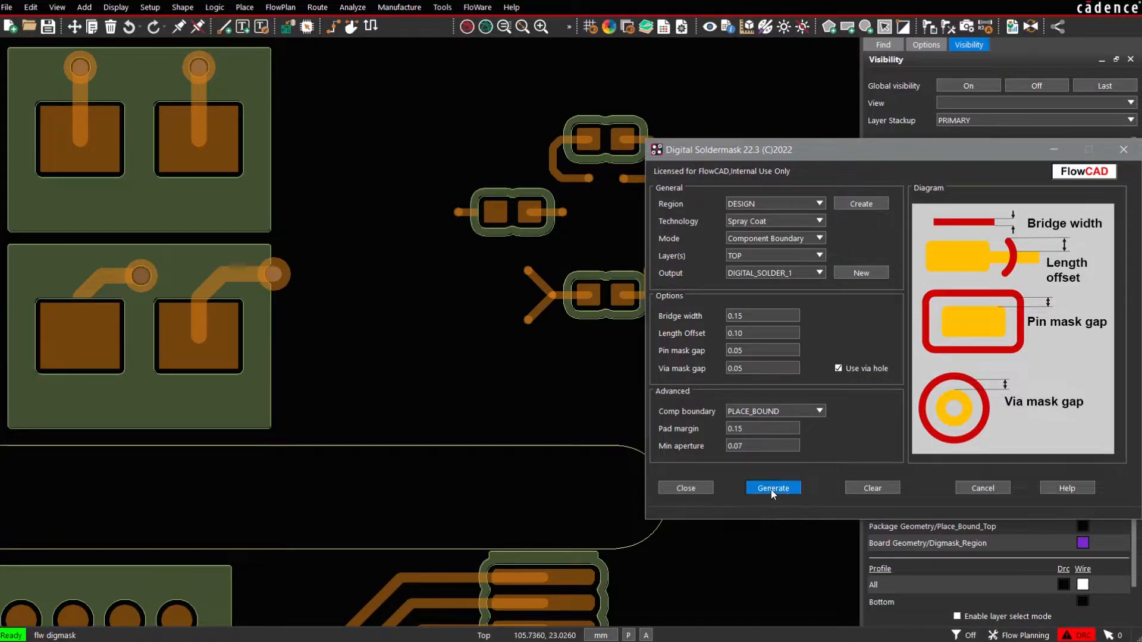
pyautogui.click(772, 487)
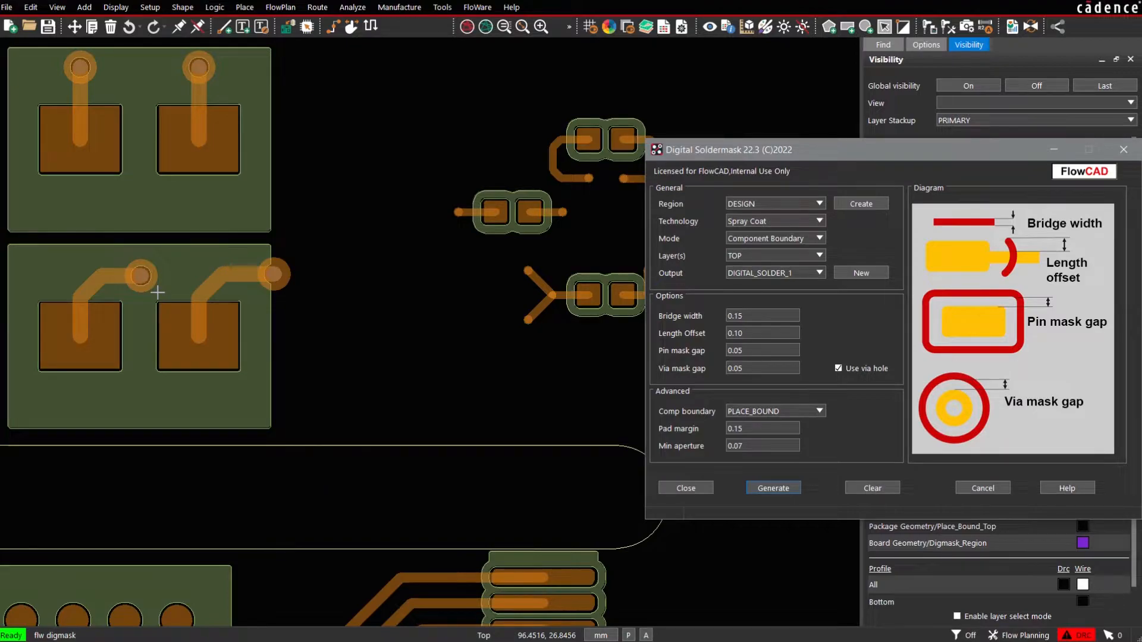
pyautogui.moveTo(260, 314)
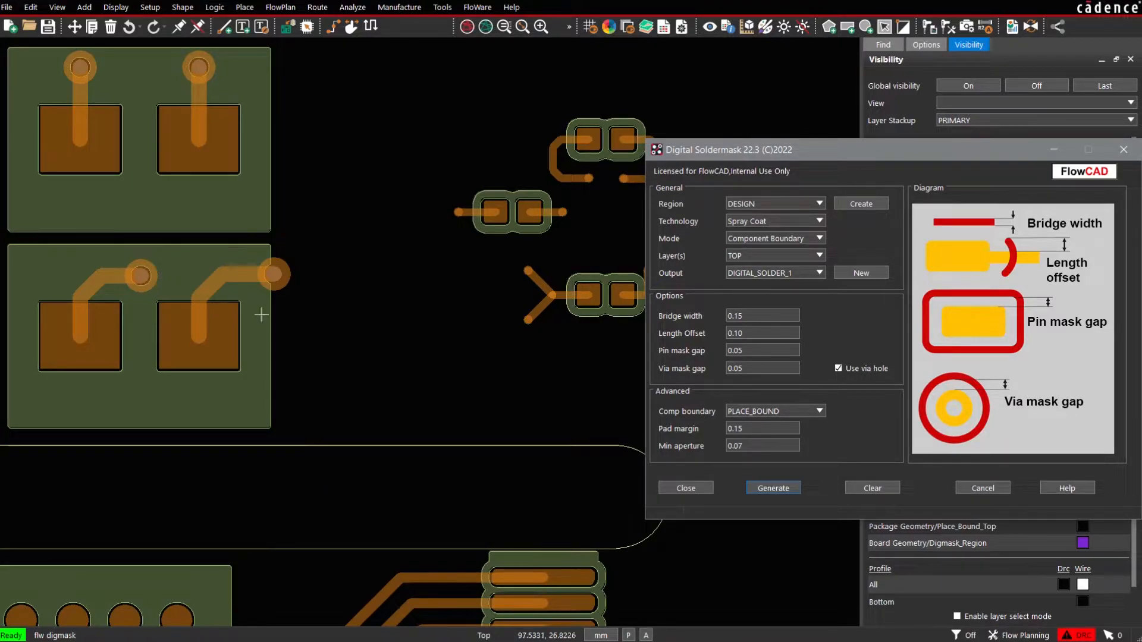
pyautogui.moveTo(760, 381)
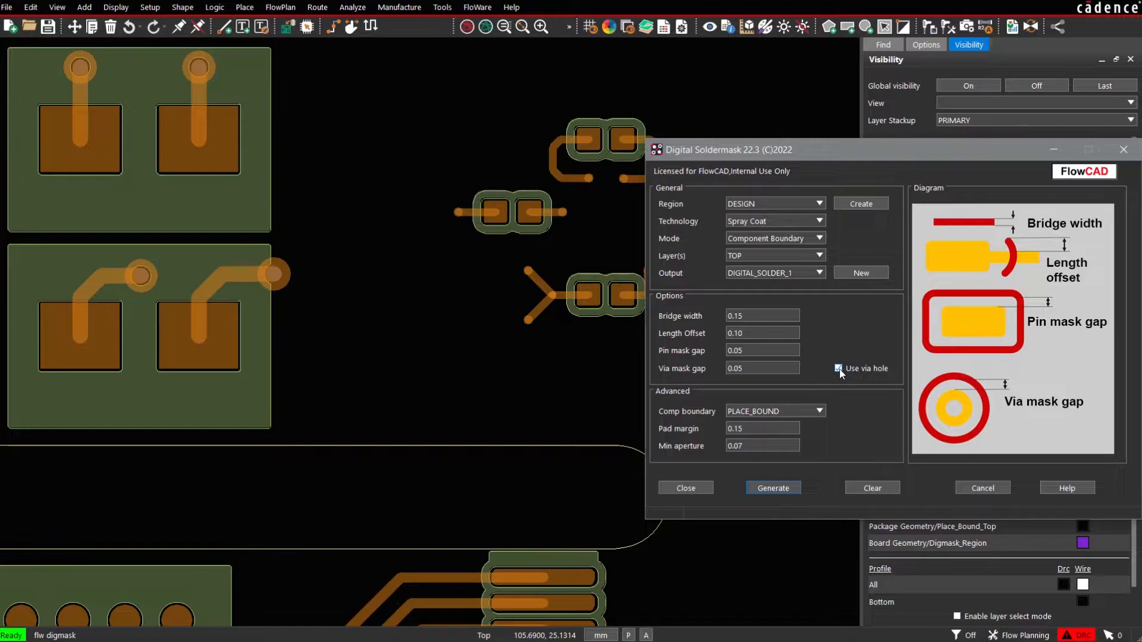
# - Toggle Use via hole off and back on and regenerate the component-boundary mask
pyautogui.click(838, 368)
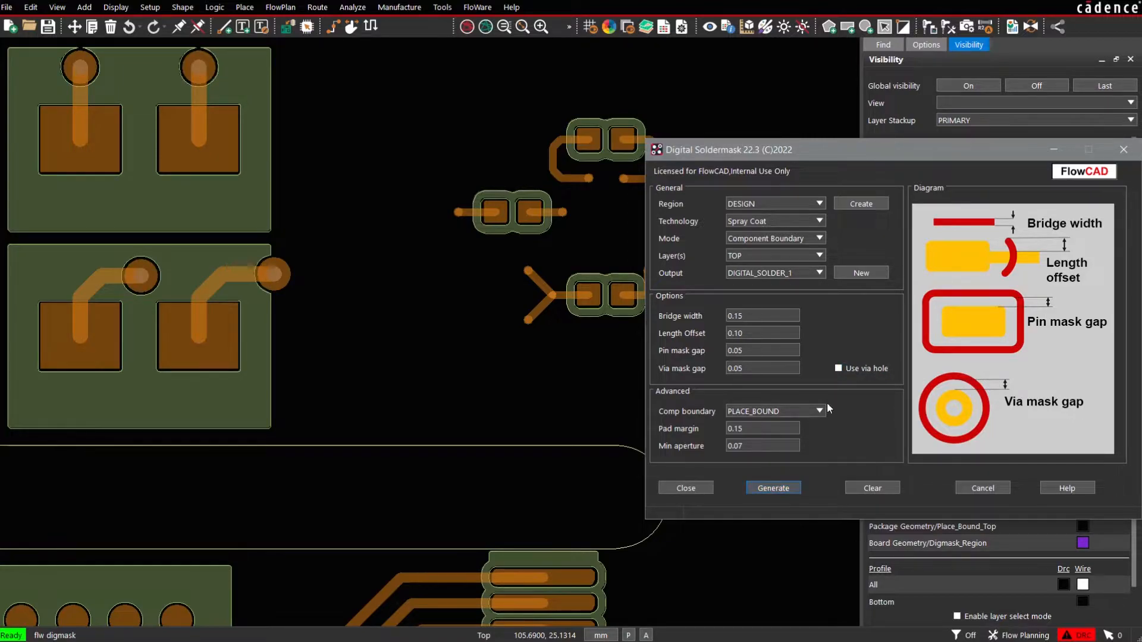
pyautogui.click(837, 368)
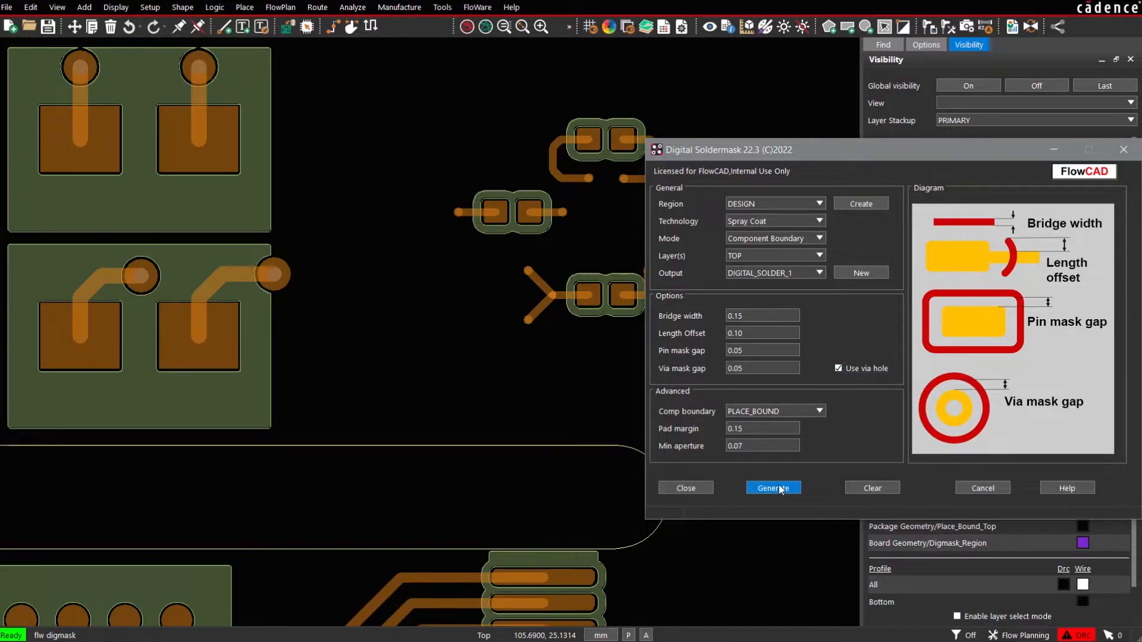
pyautogui.click(773, 488)
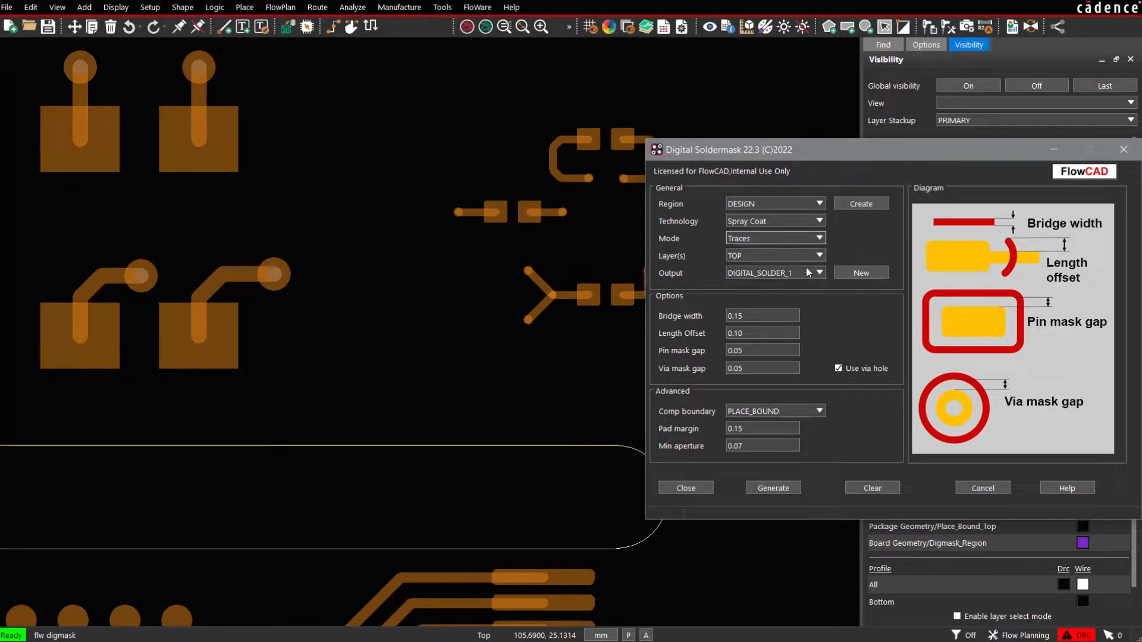
# - Generate trace mask bars, regenerate with 0.20 length offset and 0.10 pin gap, then clear them
pyautogui.click(772, 487)
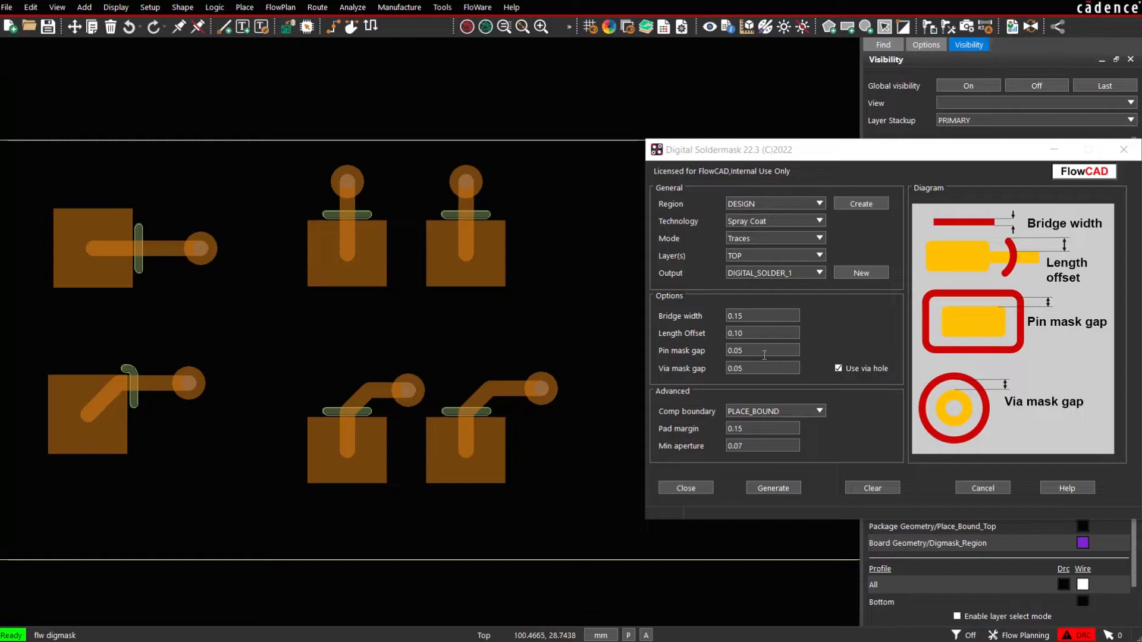
pyautogui.write('0')
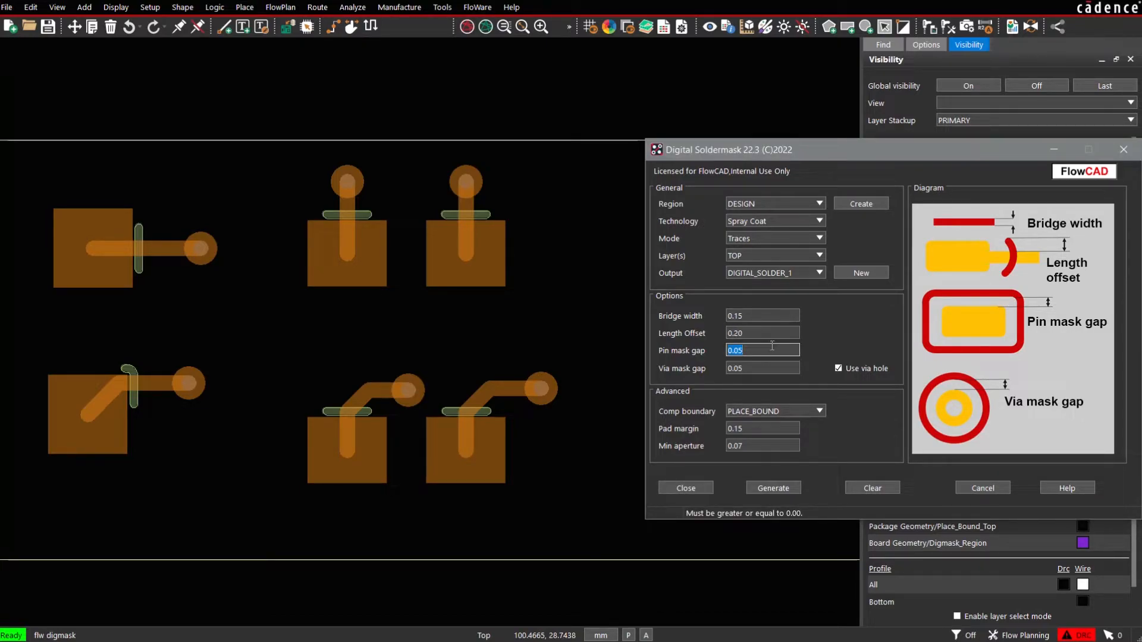
pyautogui.write('0.1')
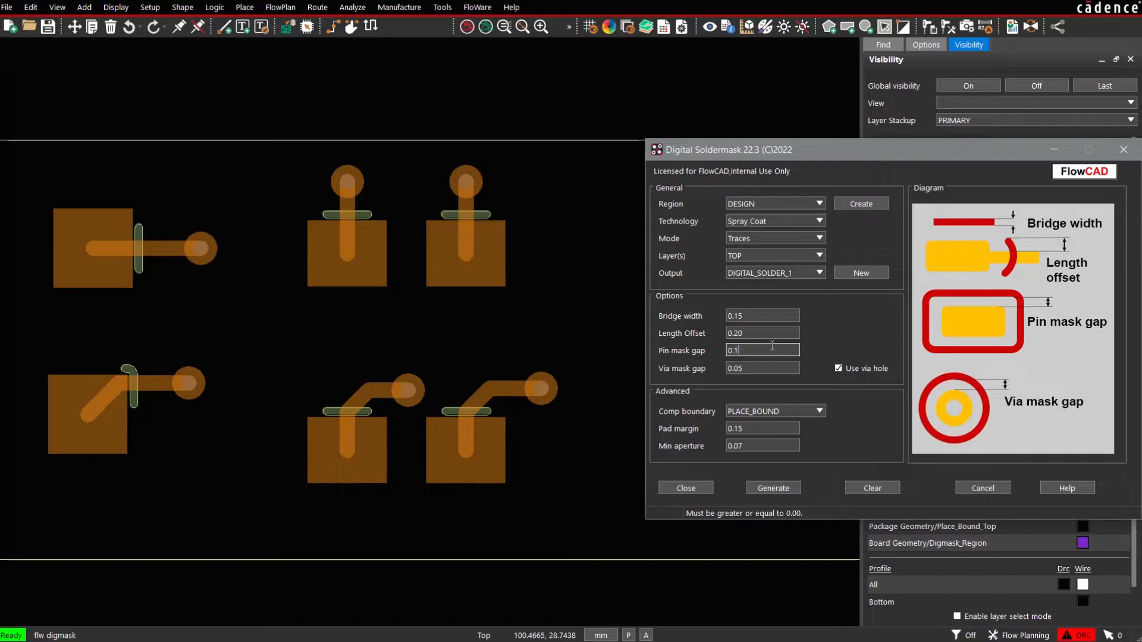
pyautogui.click(773, 488)
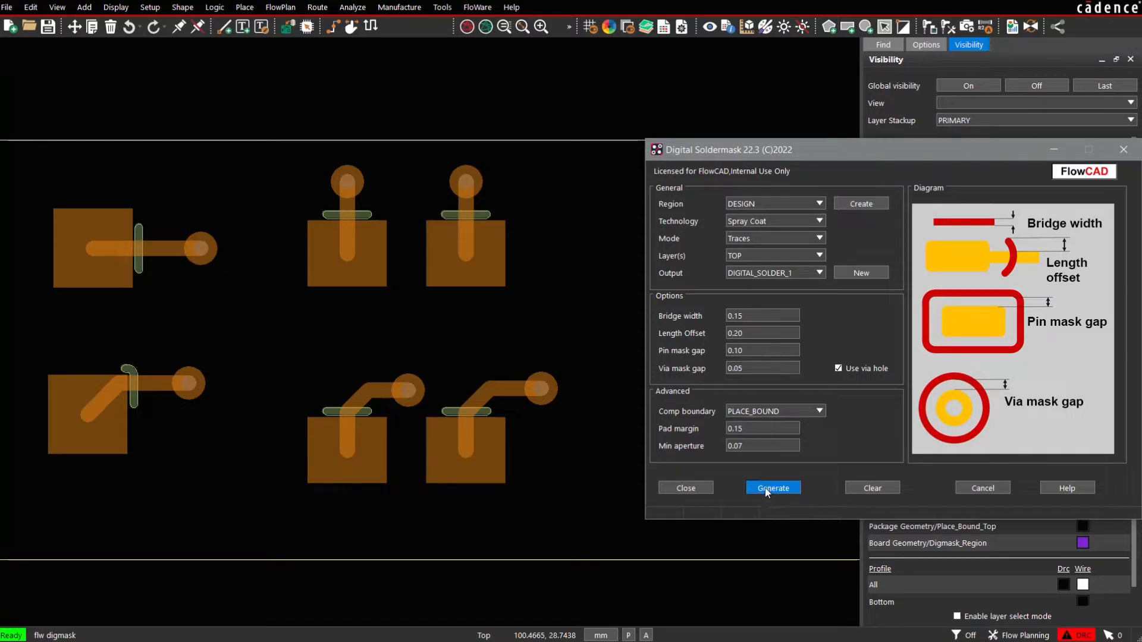
pyautogui.click(773, 488)
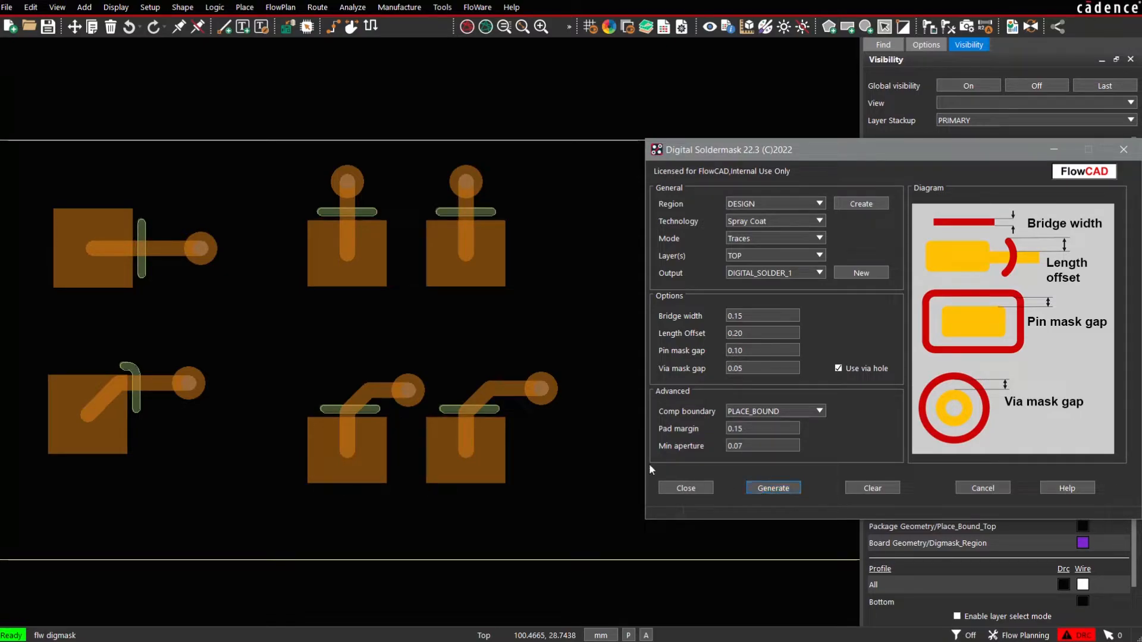
pyautogui.click(871, 488)
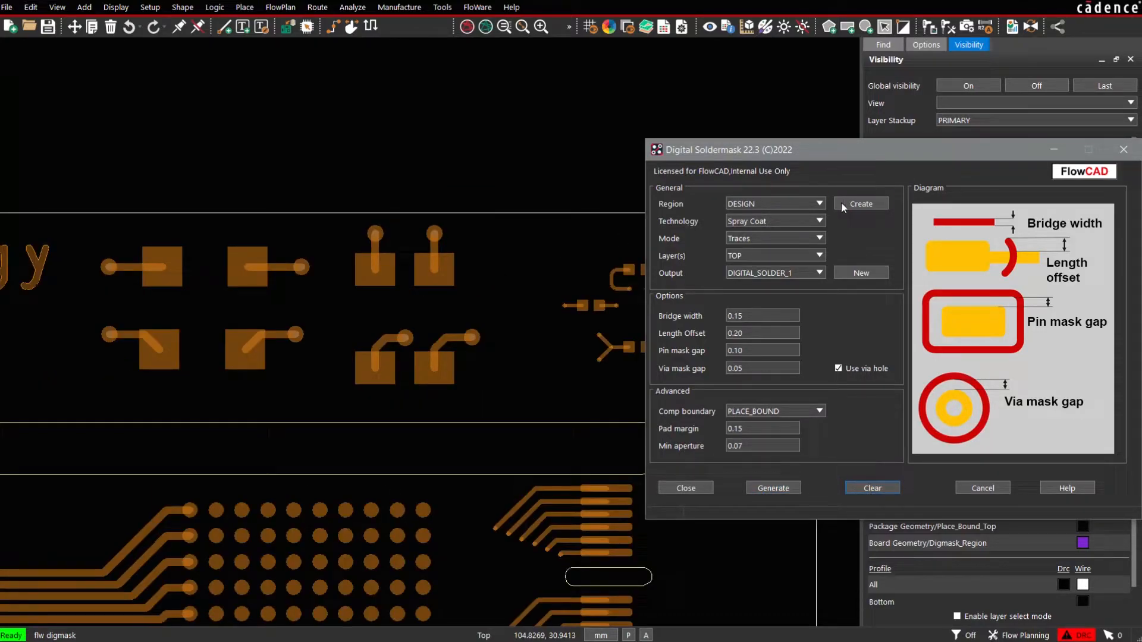
# - Create a new soldermask region and name it REG1
pyautogui.click(859, 204)
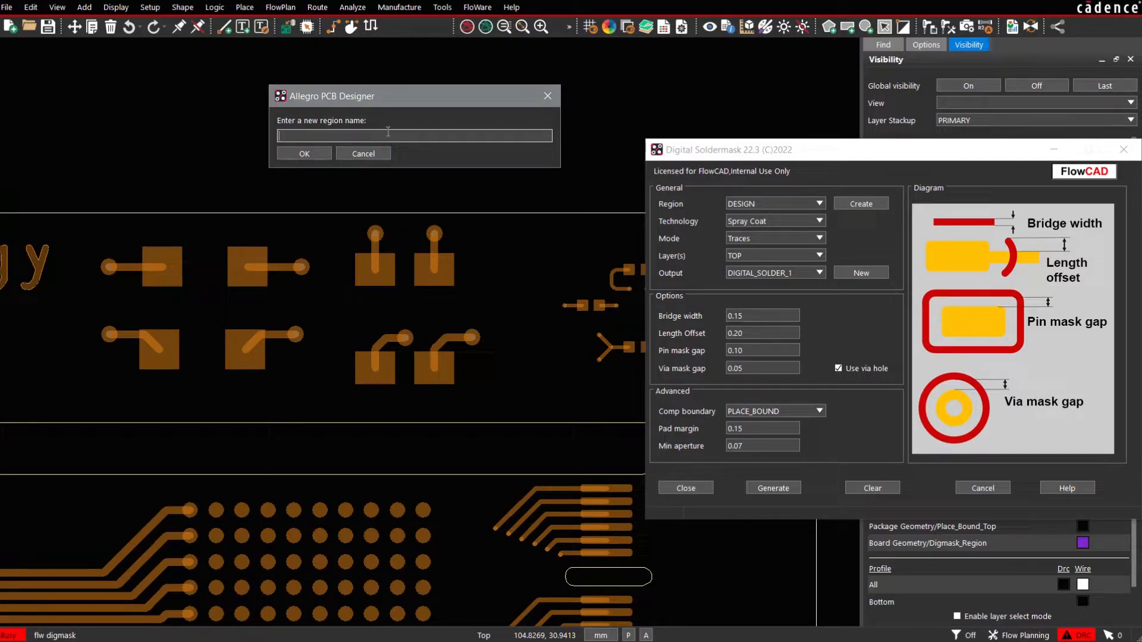
pyautogui.write('REG1')
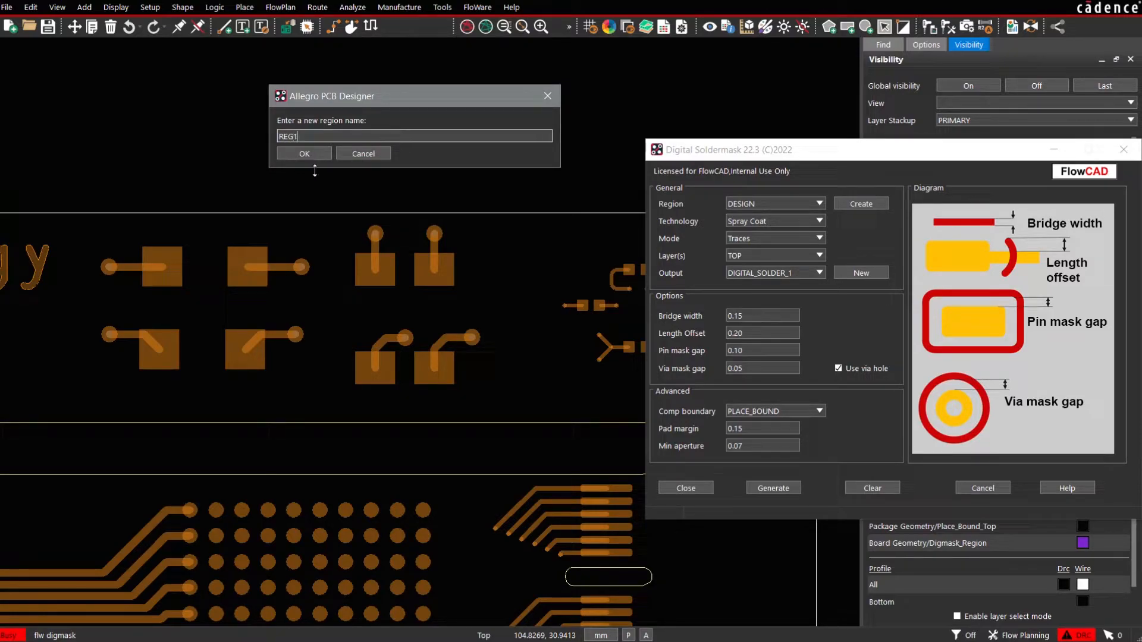
pyautogui.click(304, 153)
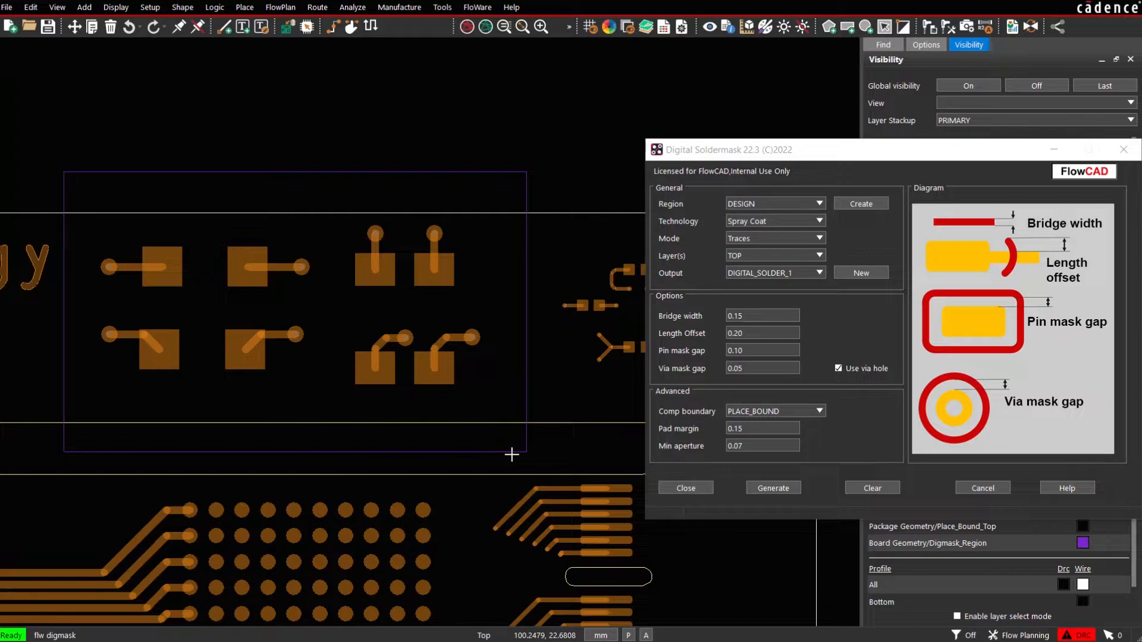
pyautogui.moveTo(801, 265)
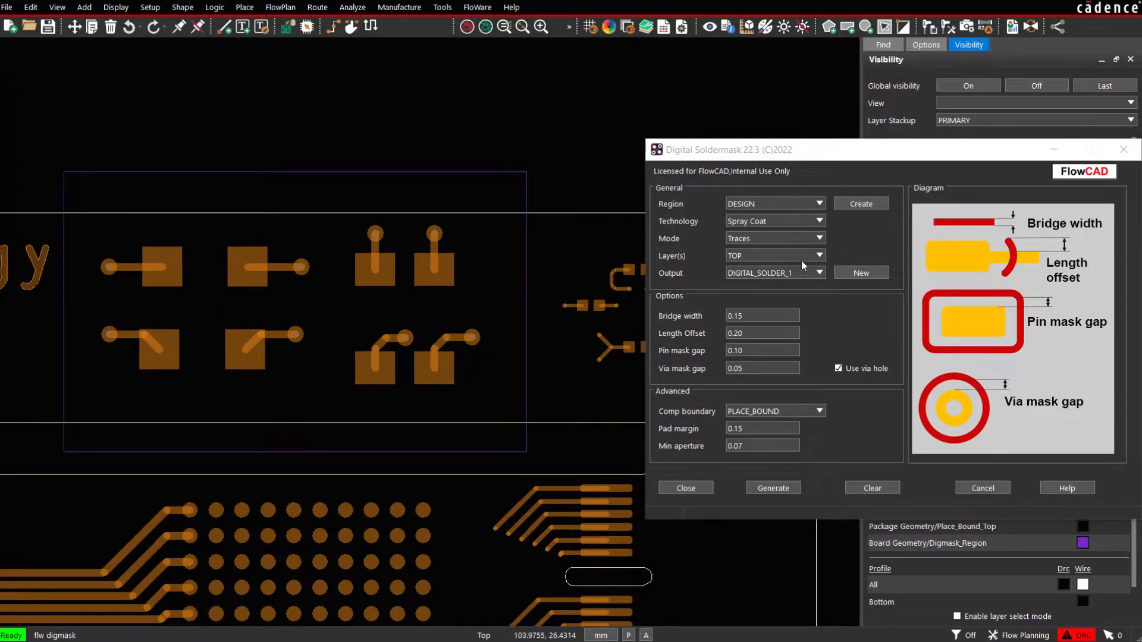
pyautogui.moveTo(816, 279)
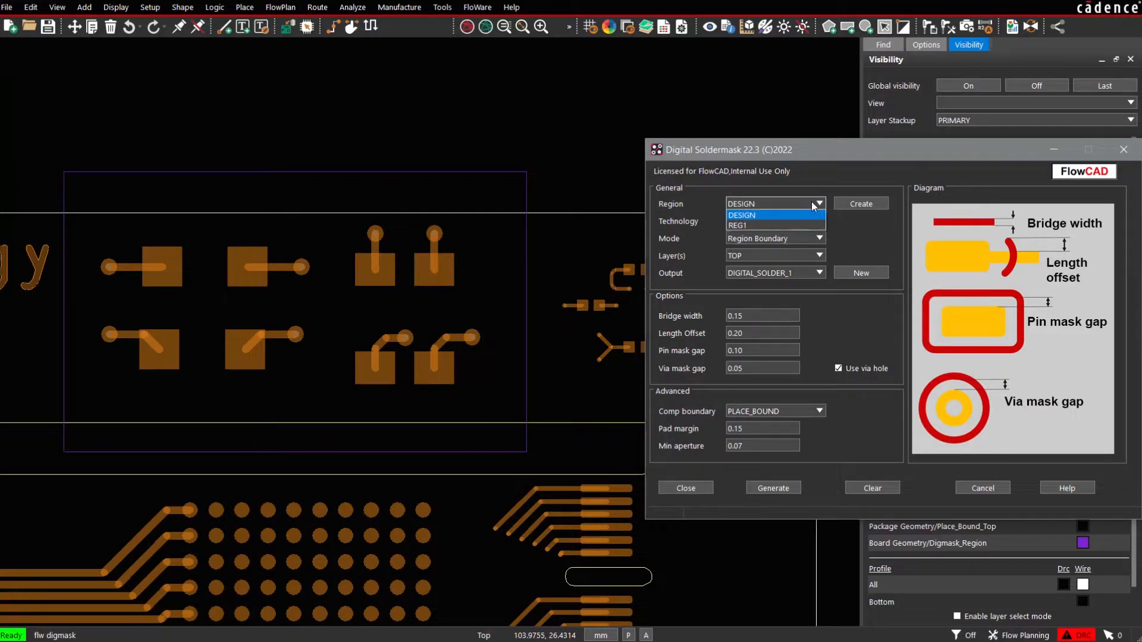
# - Generate the region-boundary mask shape for REG1 on DIGITAL_SOLDER_1
pyautogui.click(739, 225)
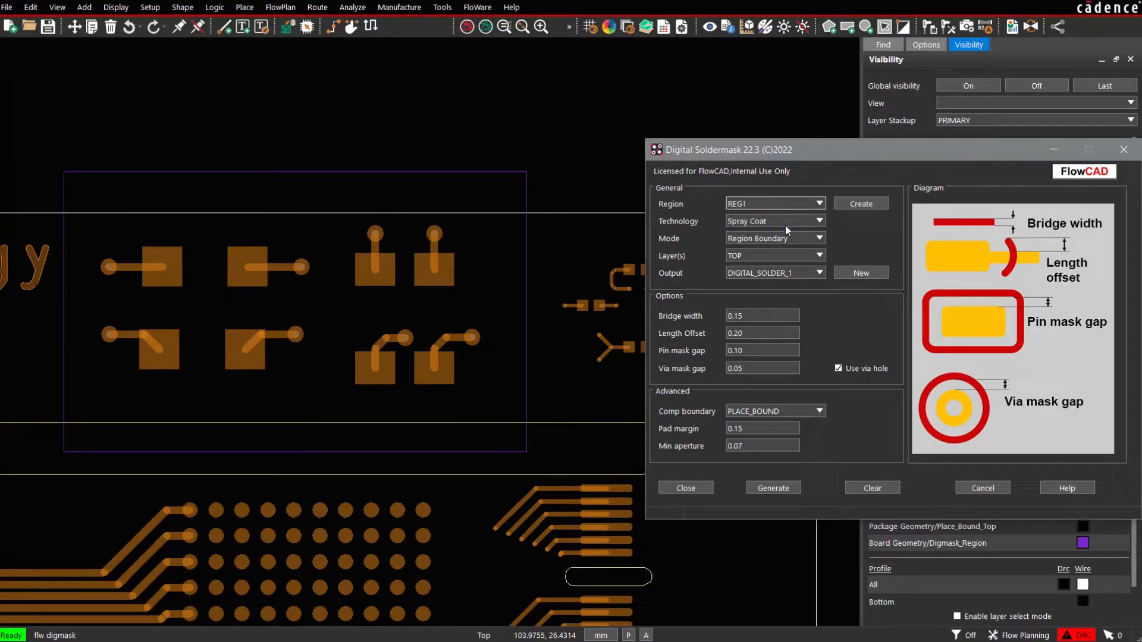
pyautogui.click(773, 488)
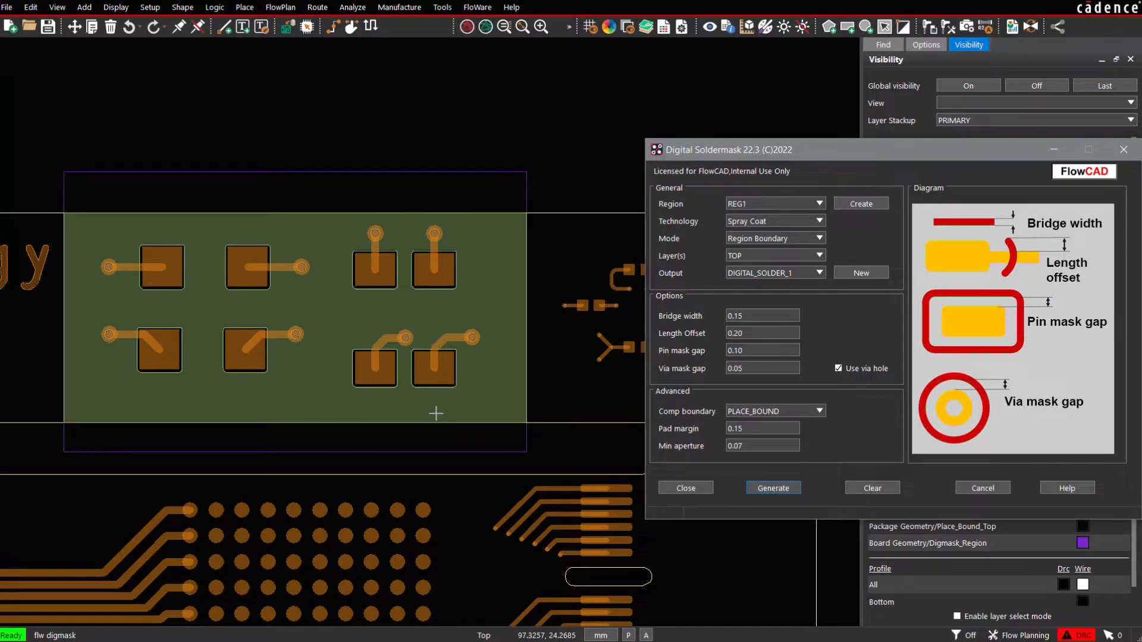
pyautogui.moveTo(436, 417)
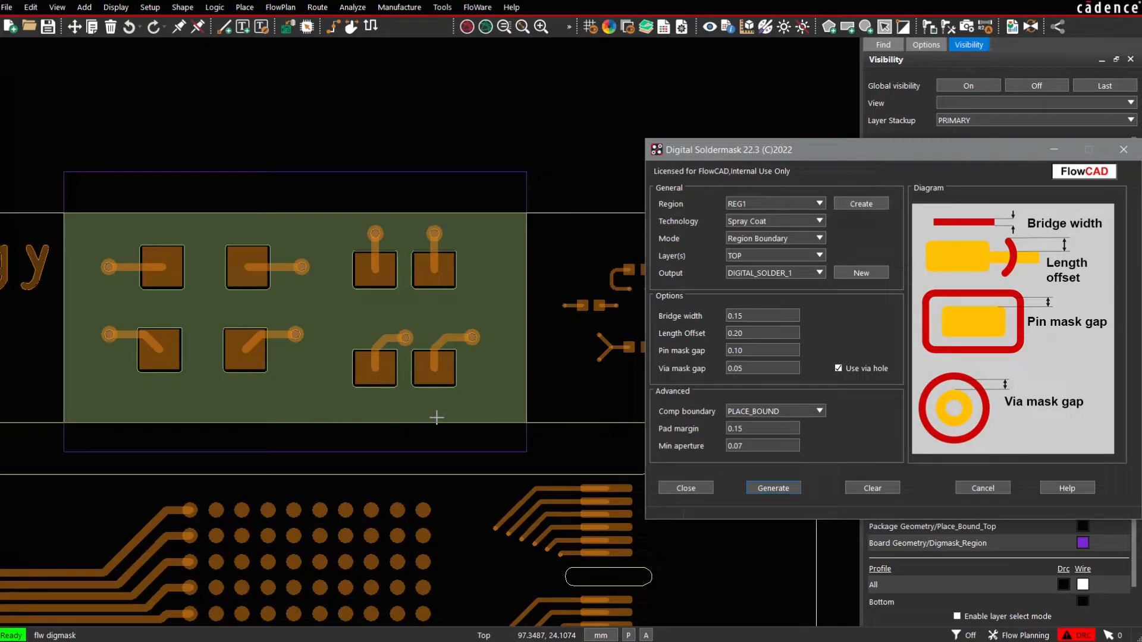
# - Generate pad-box openings with 0.40 bridge width on DIGITAL_SOLDER_2 for REG1
pyautogui.click(818, 238)
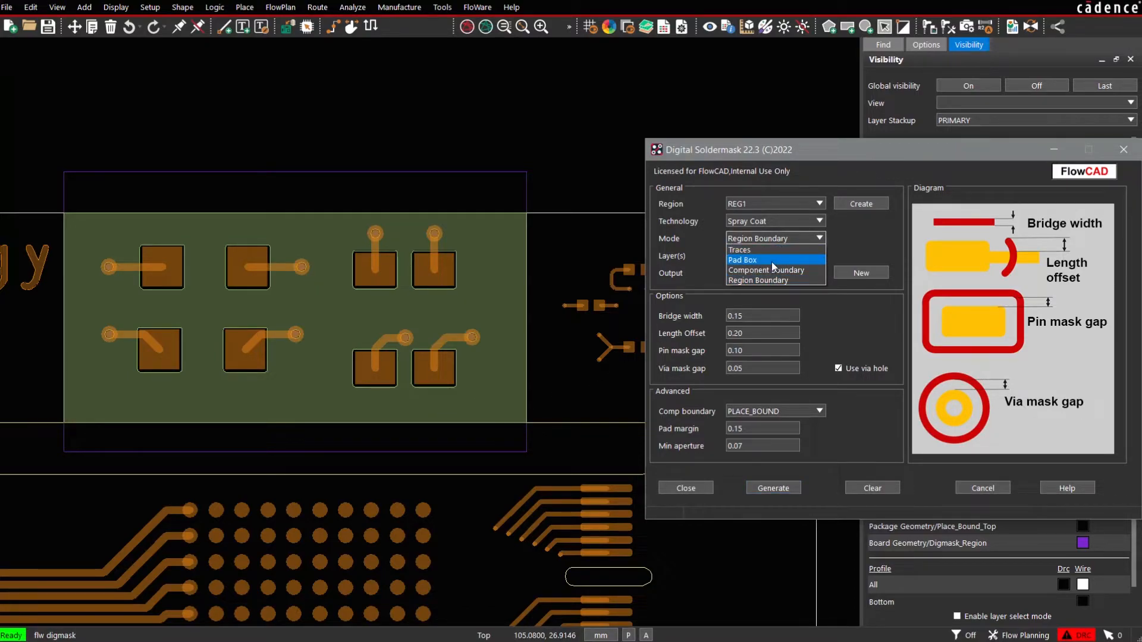
pyautogui.click(742, 260)
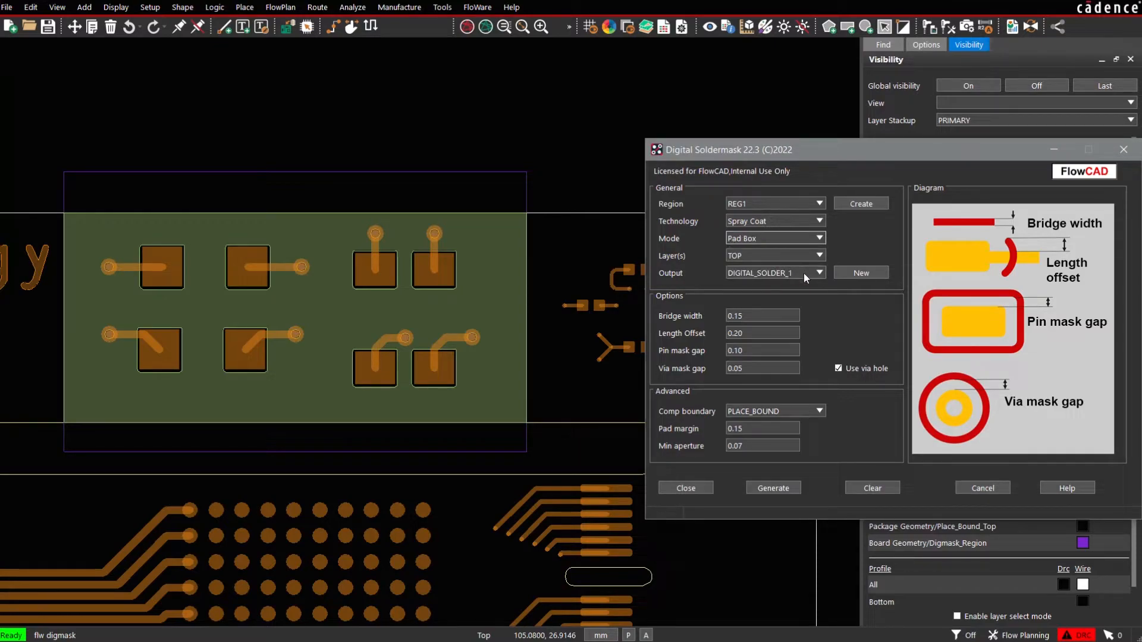
pyautogui.click(819, 272)
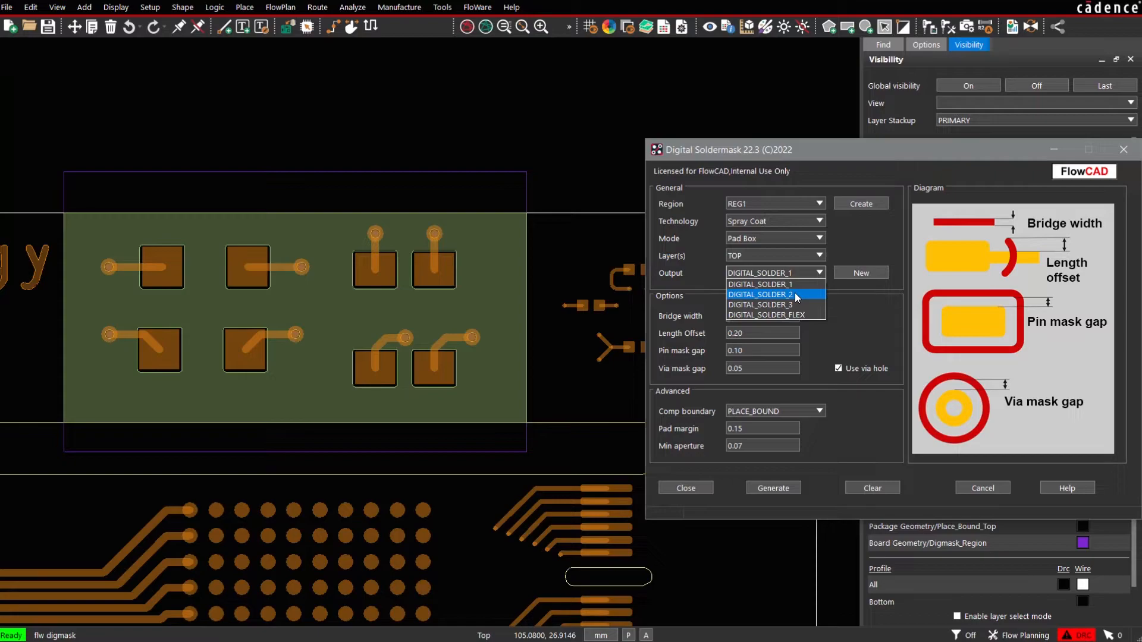
pyautogui.click(758, 294)
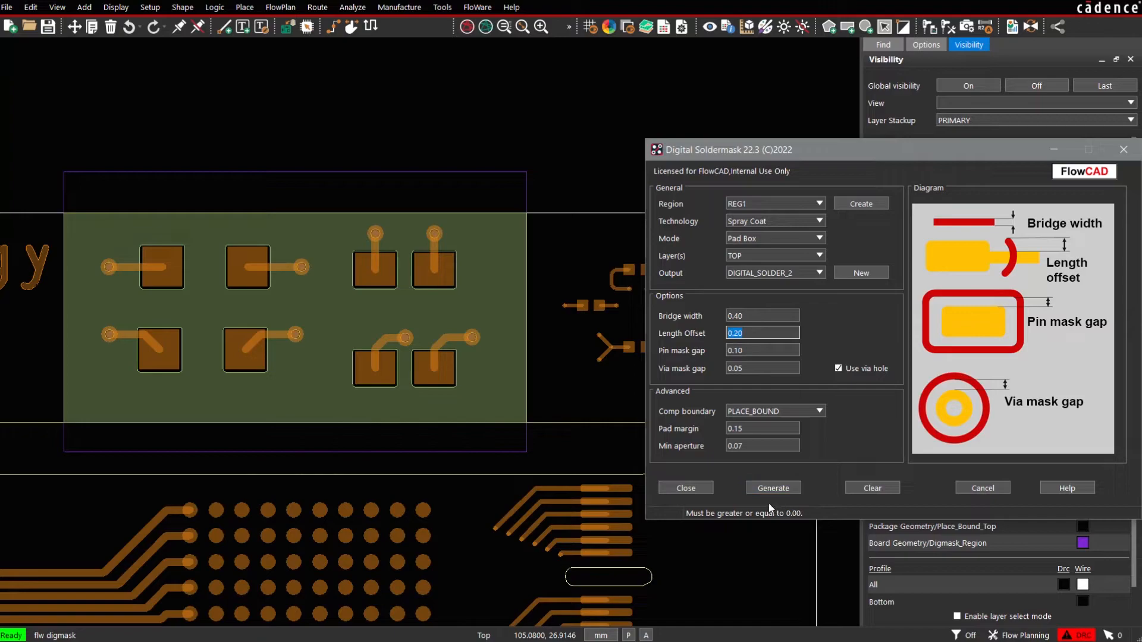
pyautogui.click(773, 487)
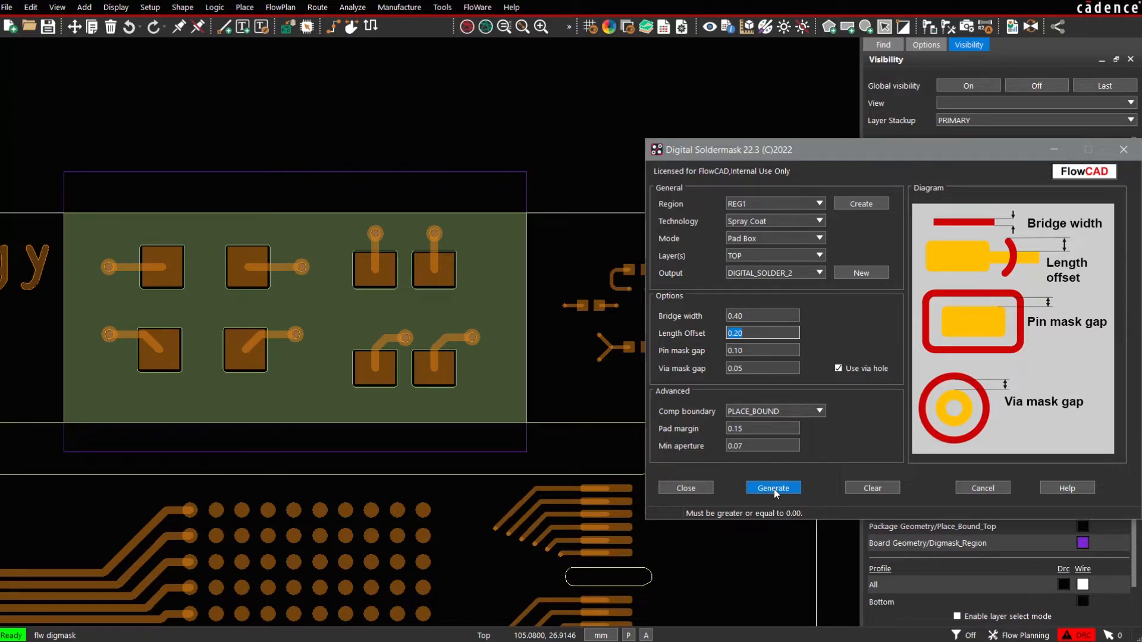
pyautogui.click(773, 487)
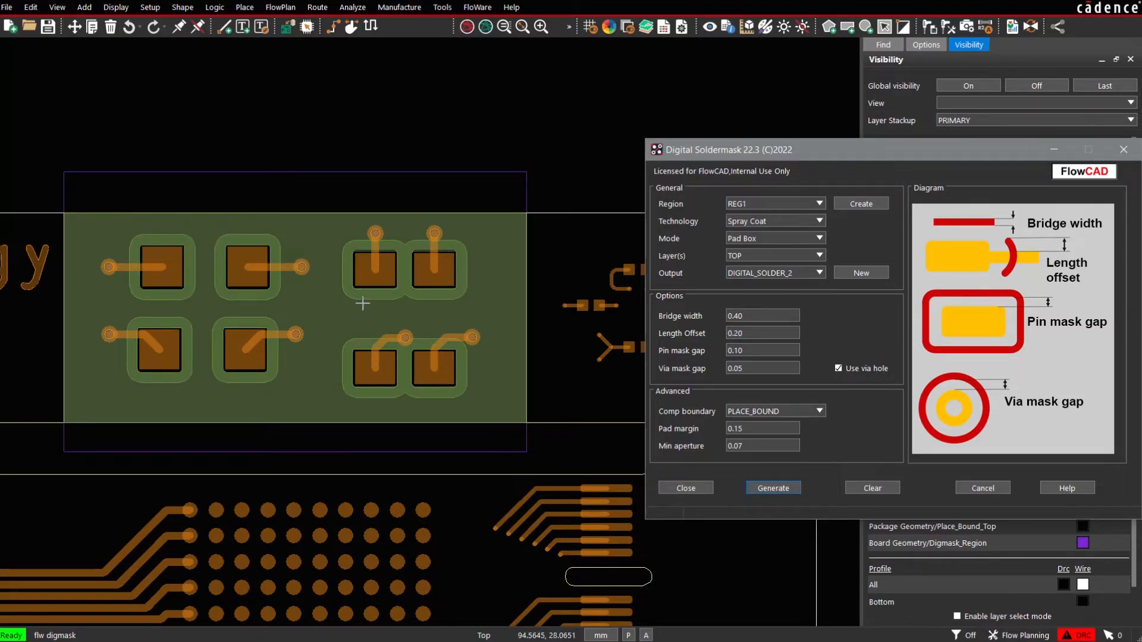
pyautogui.moveTo(631, 283)
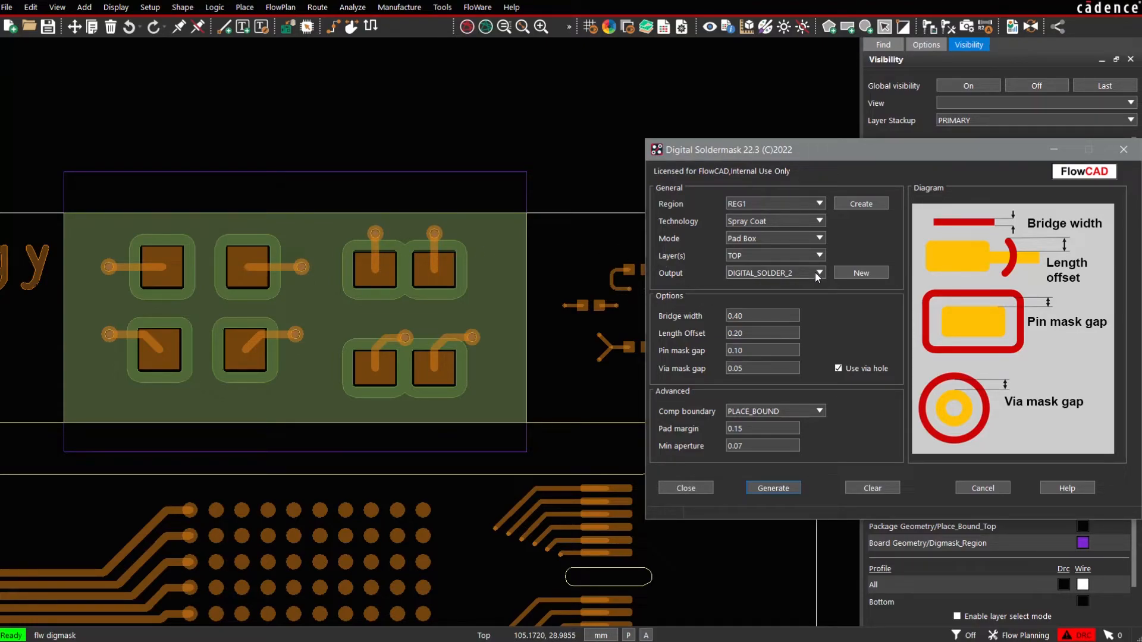
# - Generate a further set of pad boxes with 0.20 bridge width on DIGITAL_SOLDER_3
pyautogui.click(818, 272)
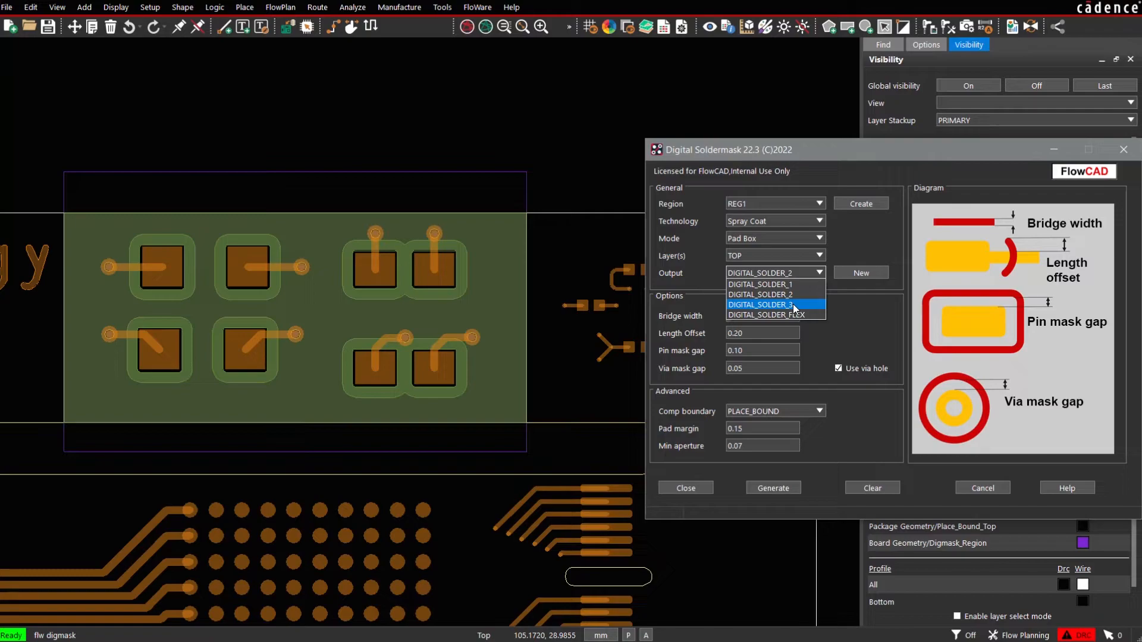
pyautogui.click(761, 305)
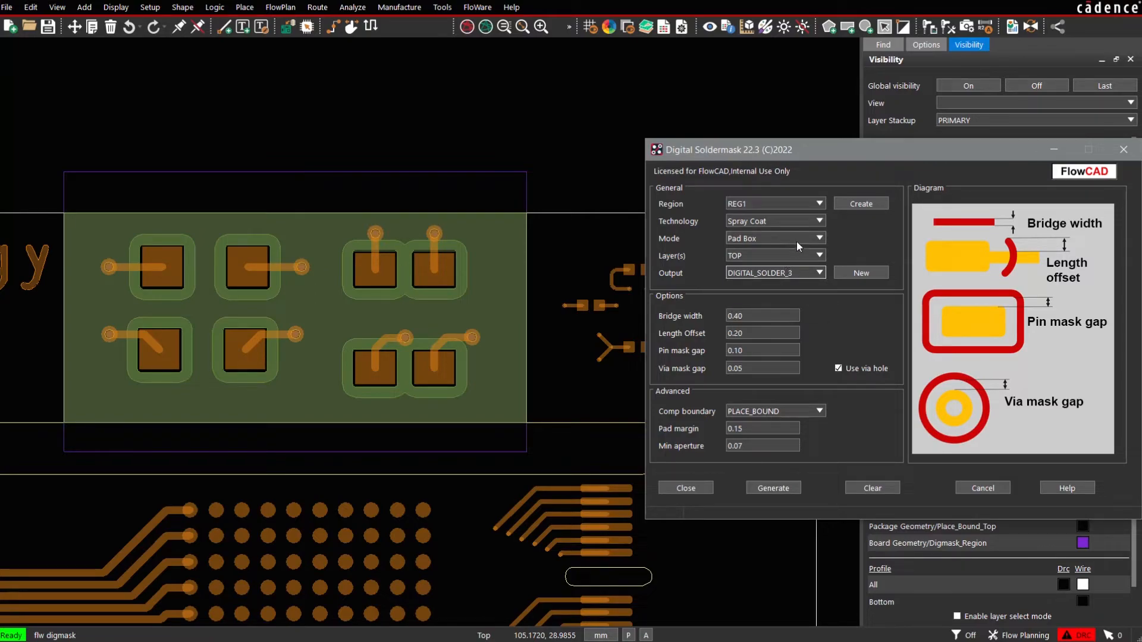
pyautogui.click(819, 237)
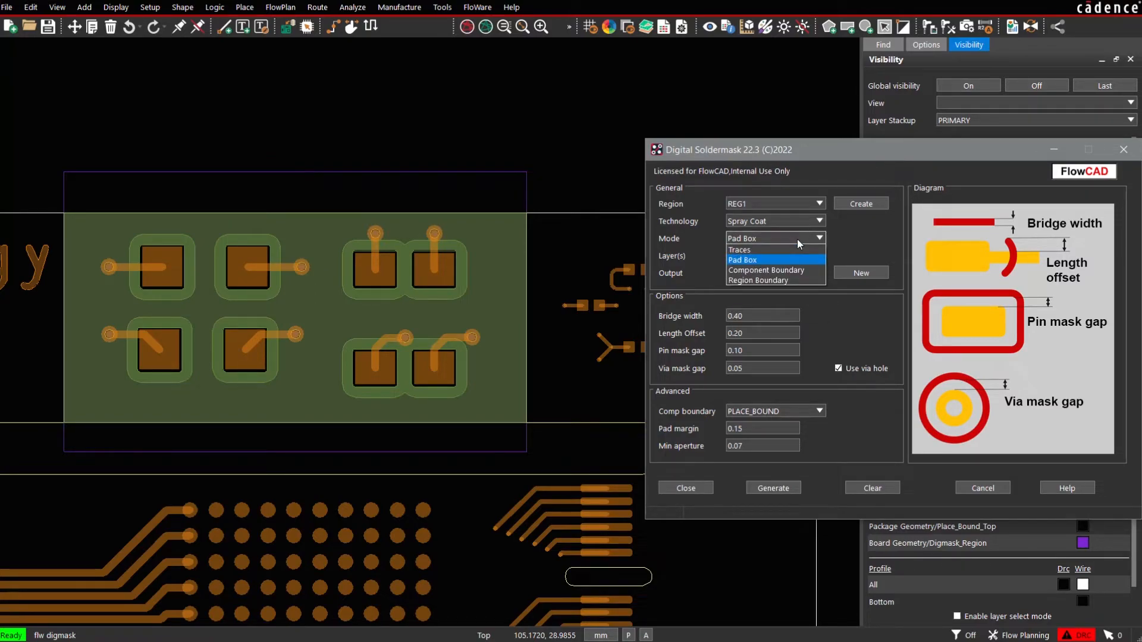
pyautogui.click(742, 261)
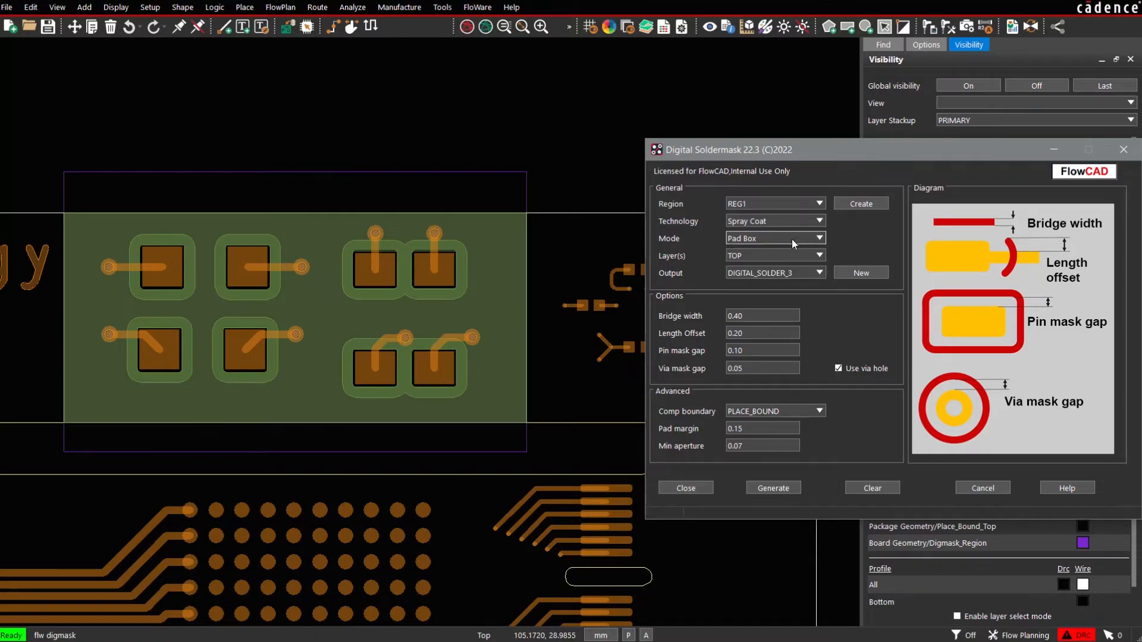
pyautogui.moveTo(789, 246)
pyautogui.write('0.2')
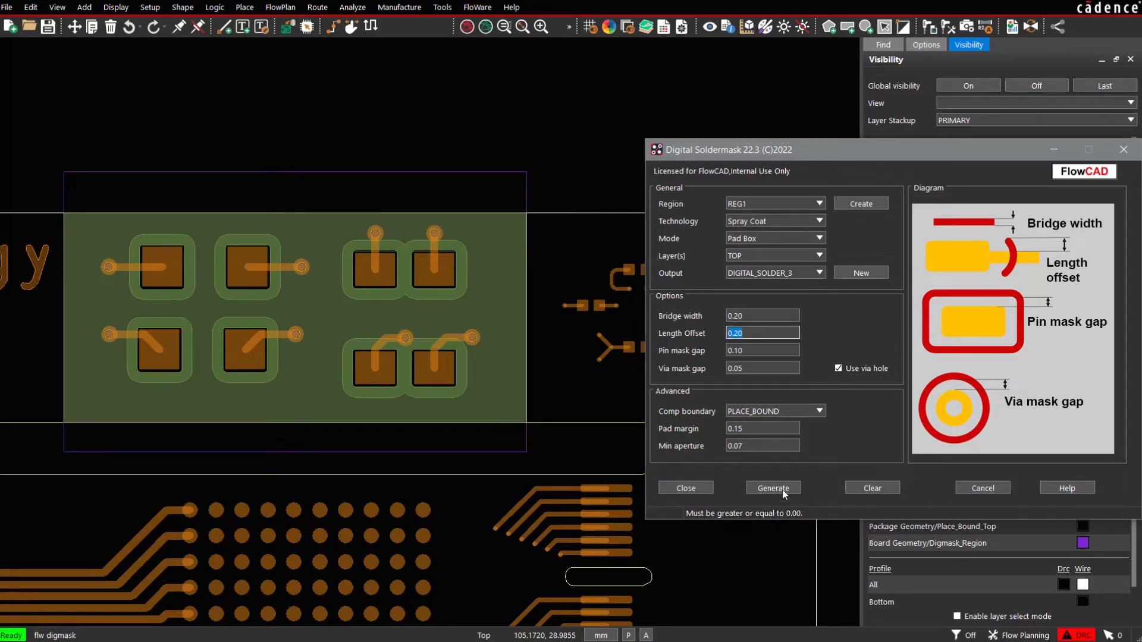
pyautogui.click(773, 487)
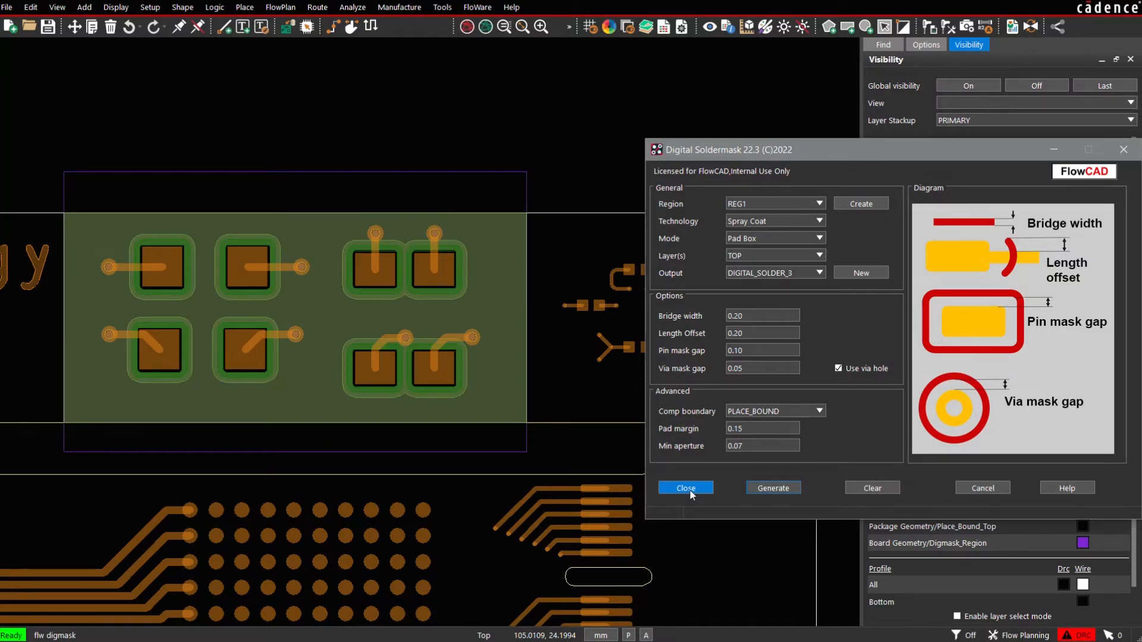
# - Close the soldermask generator and show the board in the 3D Canvas with all layers
pyautogui.click(683, 487)
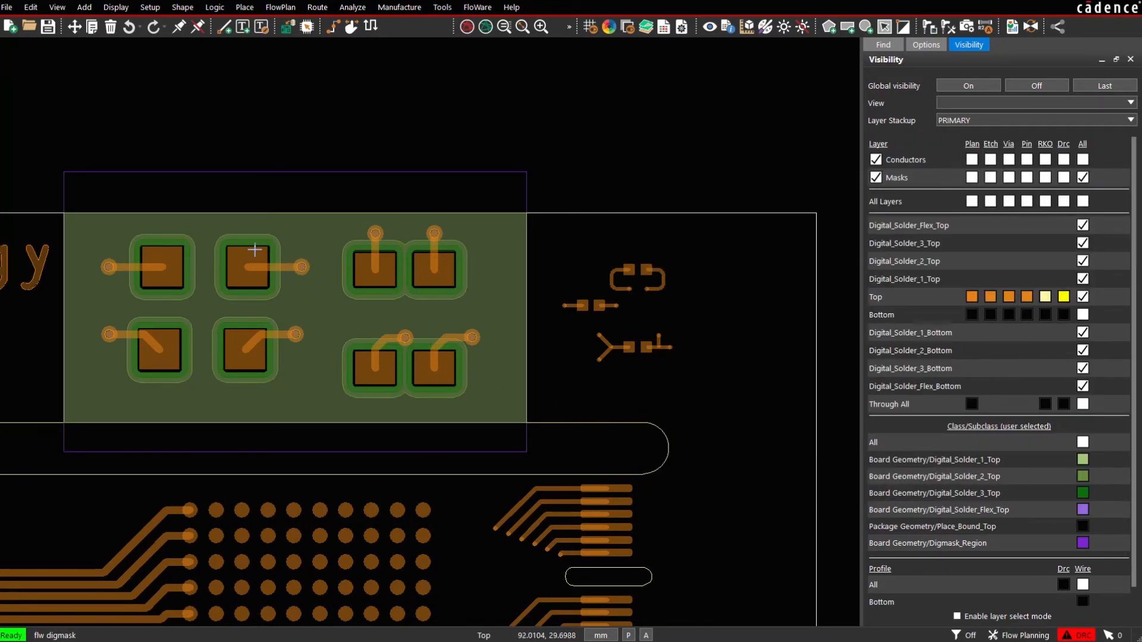
pyautogui.click(57, 7)
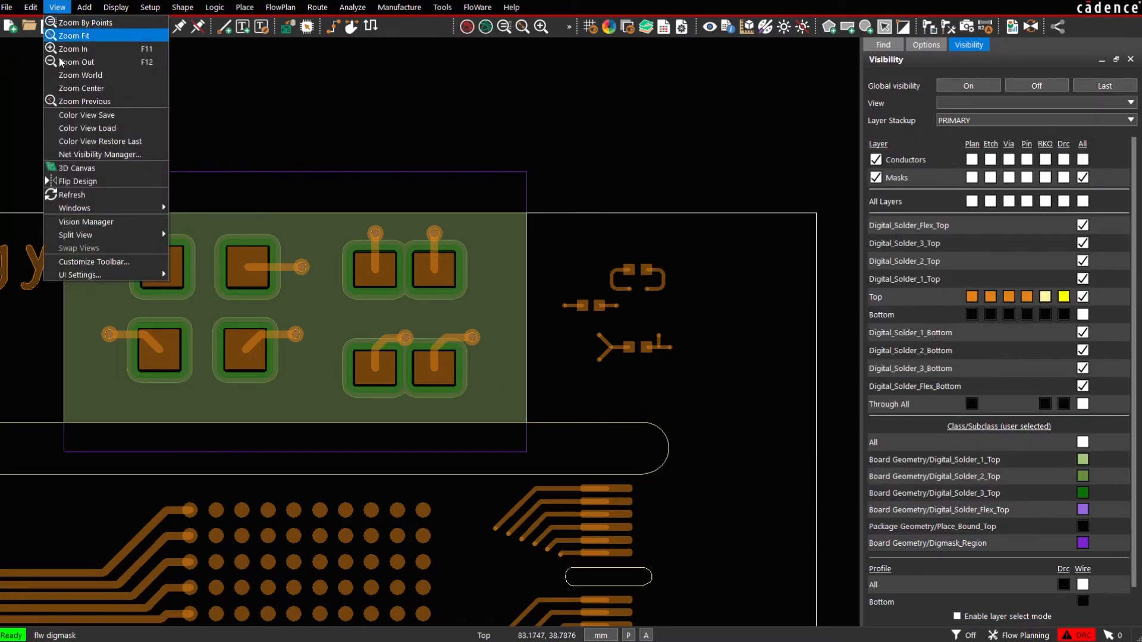
pyautogui.click(77, 168)
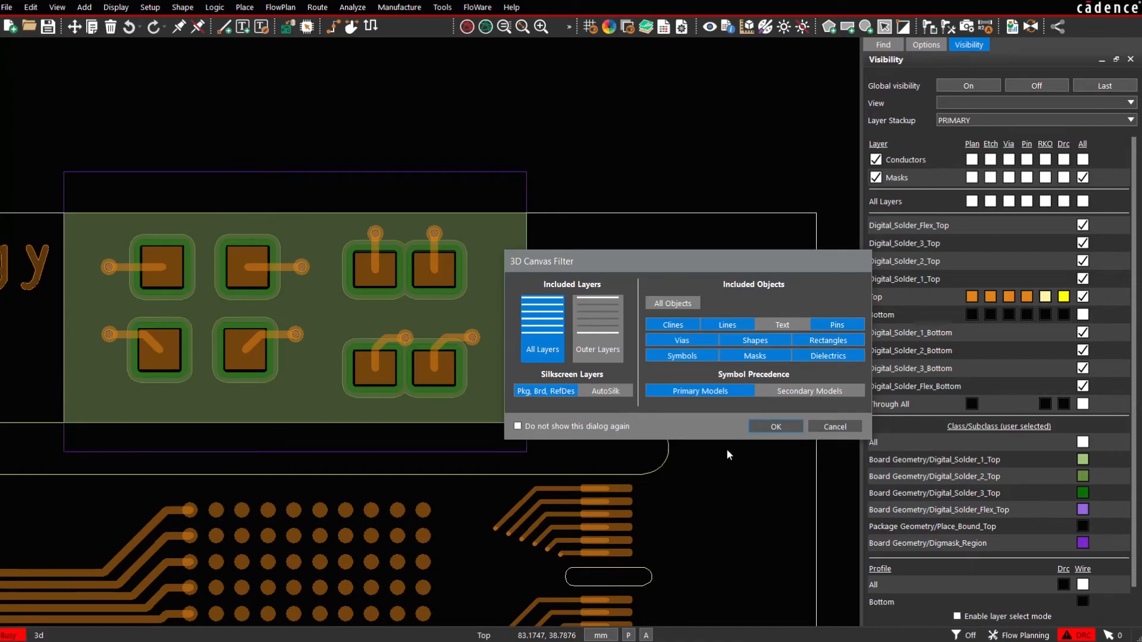
pyautogui.click(774, 425)
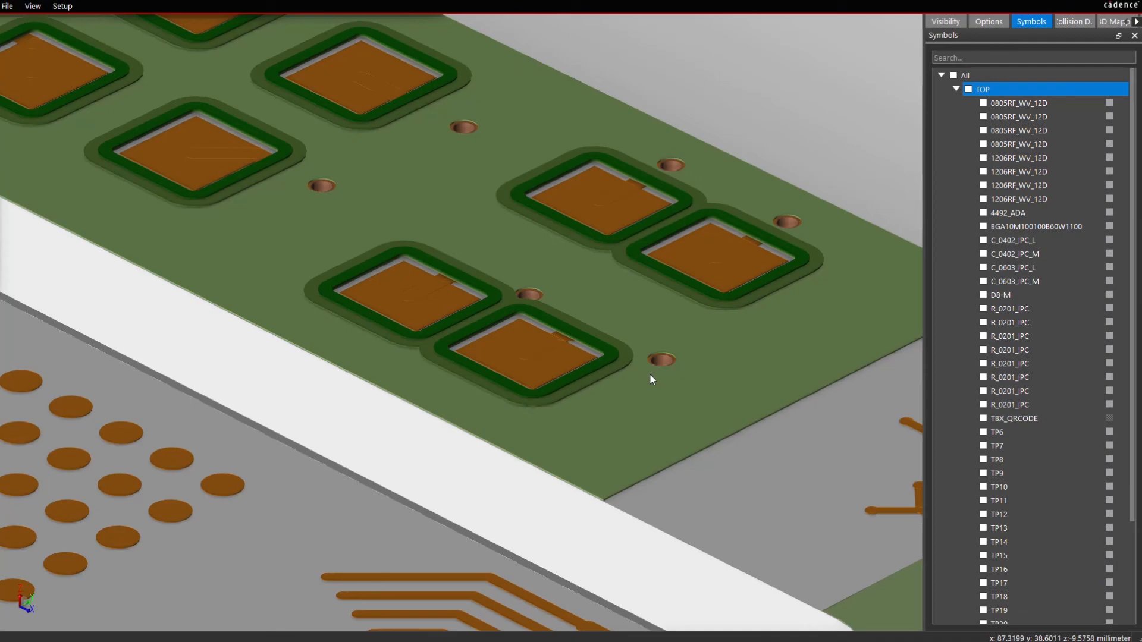
pyautogui.moveTo(657, 333)
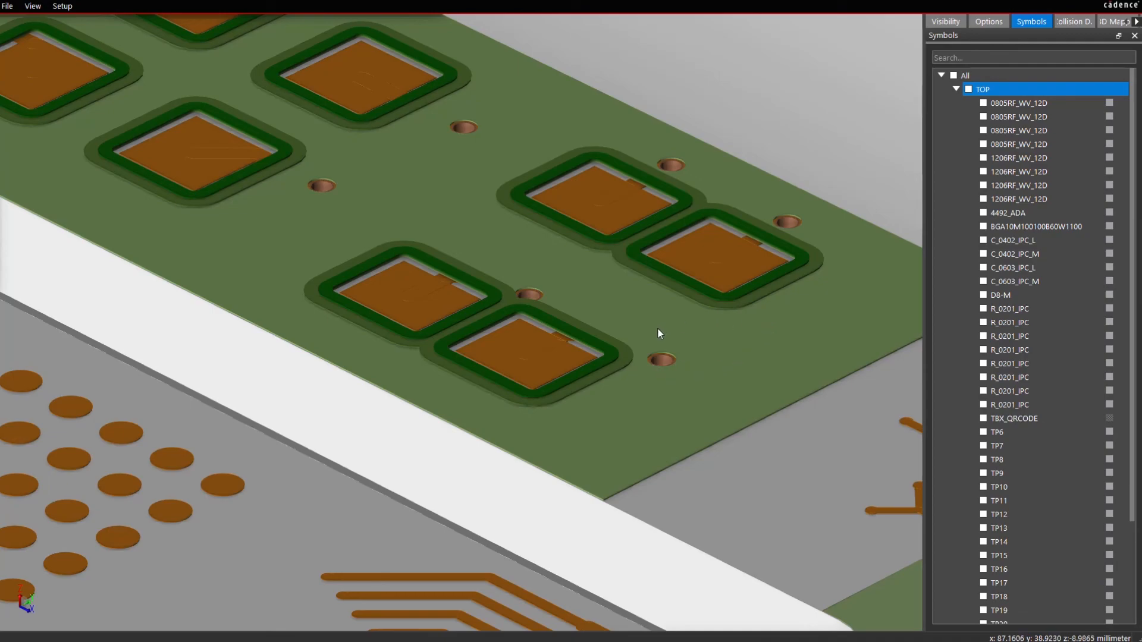
# - Show the 3D Canvas Visibility list with the DIGITAL_SOLDER_1–3 top mask layers
pyautogui.click(944, 21)
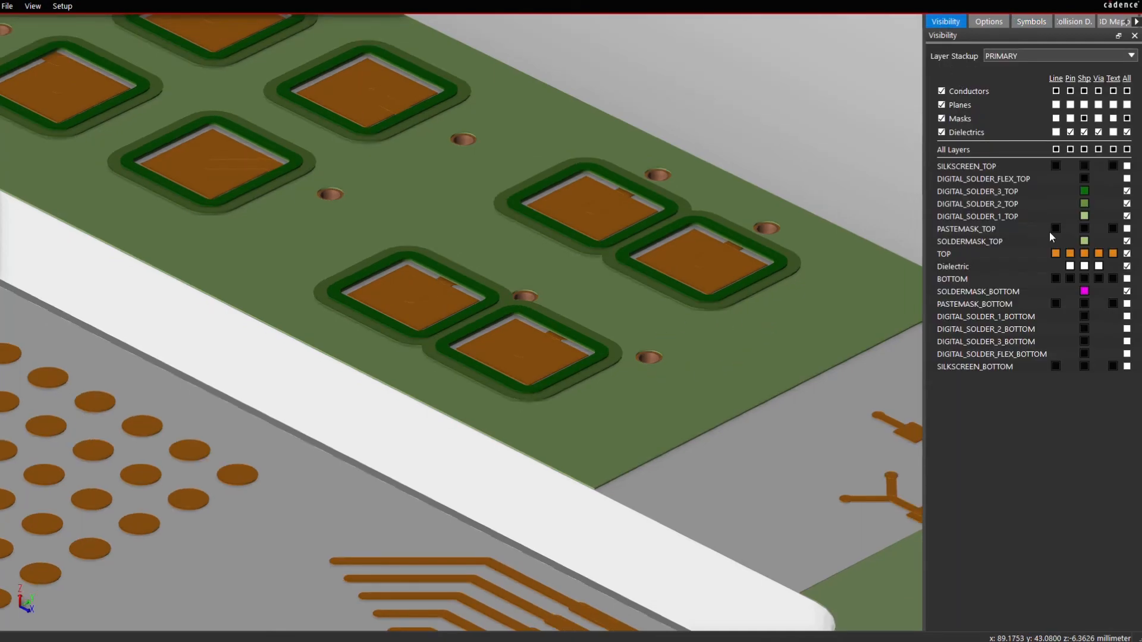